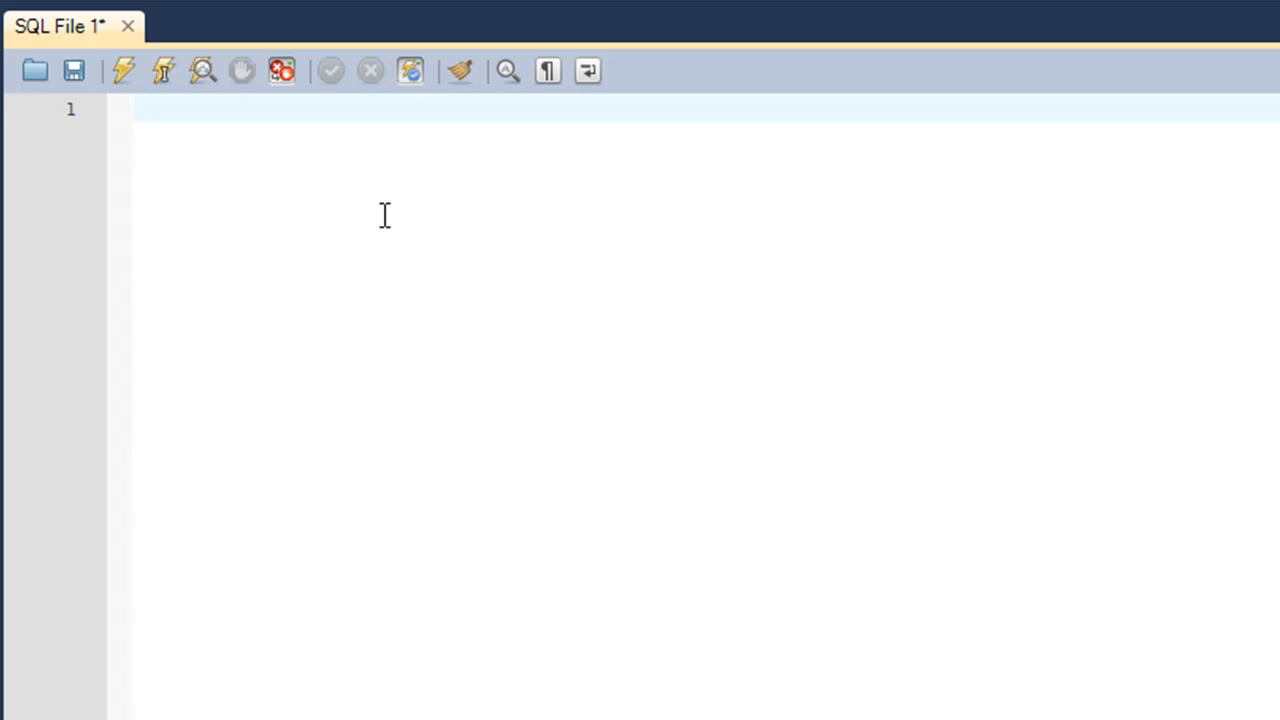
Write SELECT 5 DIV 2; and execute it to get the integer quotient 2
{"action": "type", "text": "SELECT"}
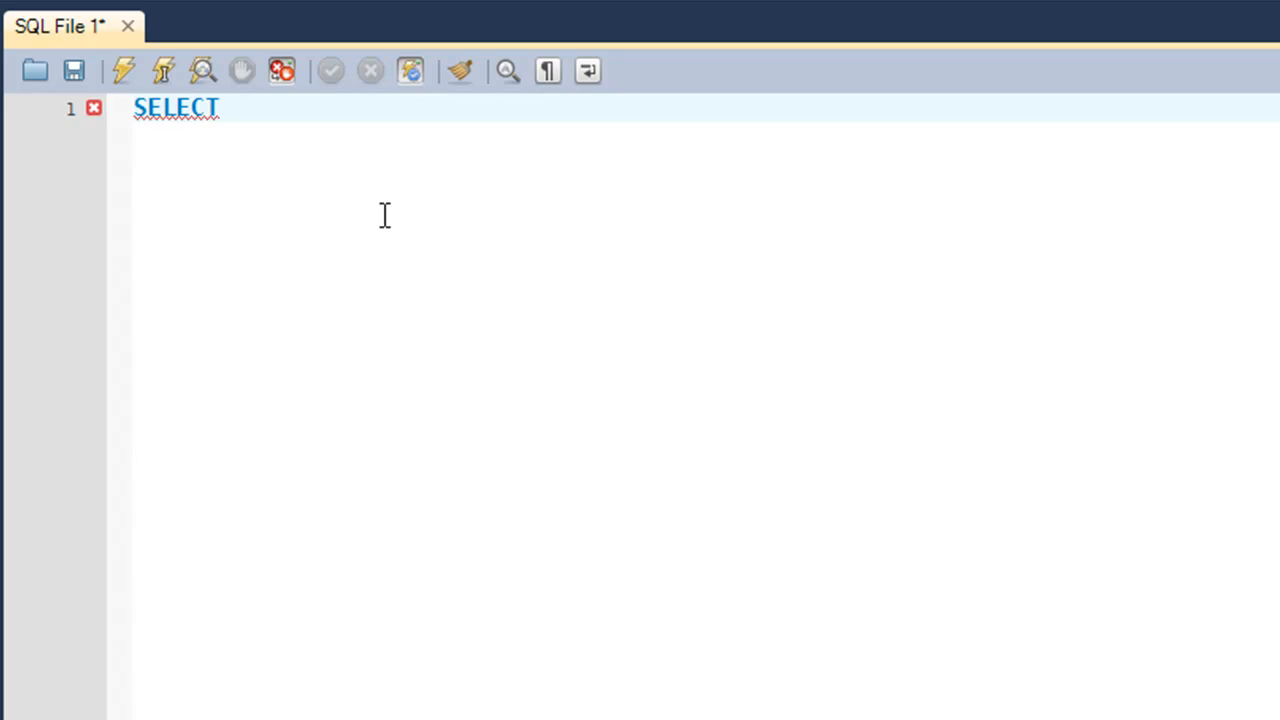
{"action": "type", "text": "5"}
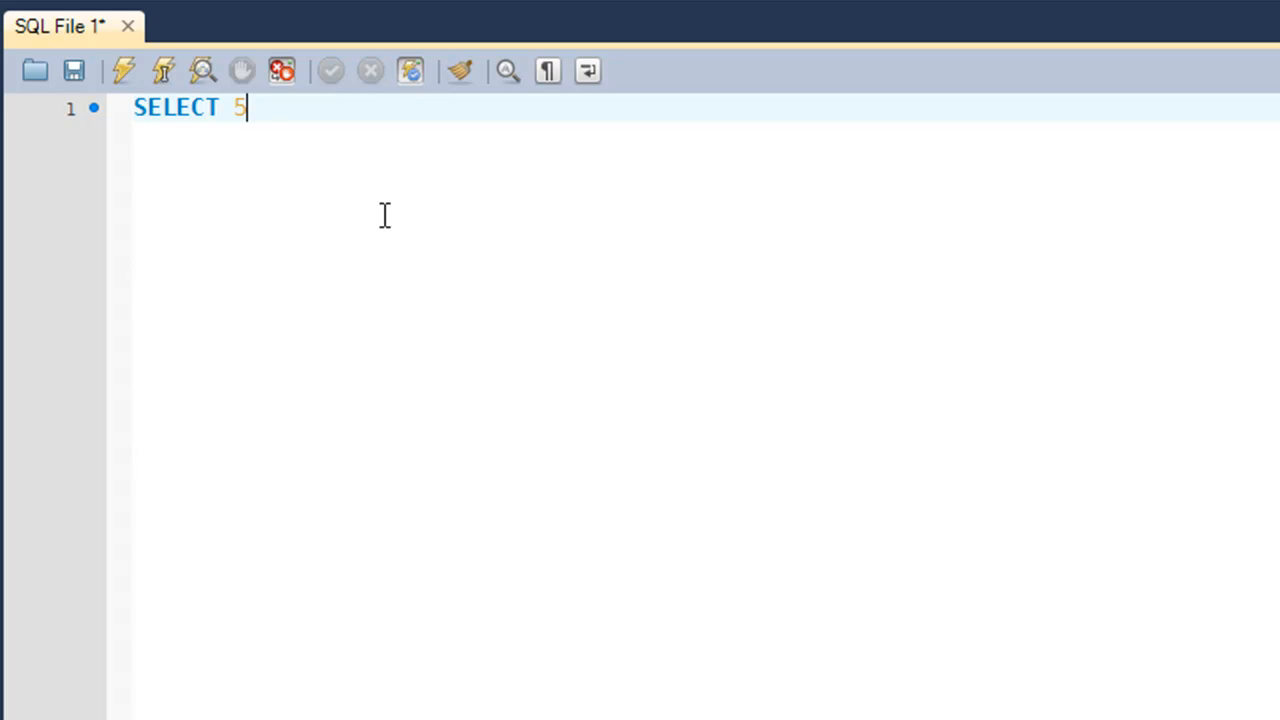
{"action": "type", "text": "DI"}
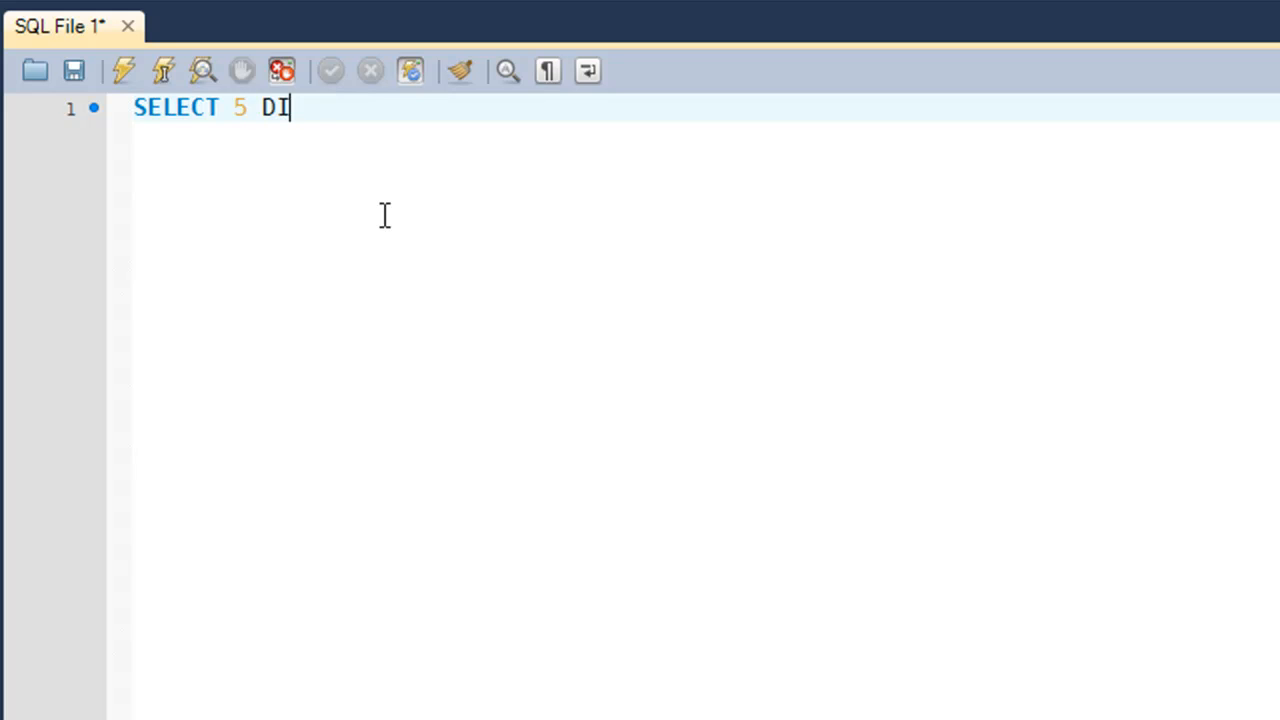
{"action": "type", "text": "V 2"}
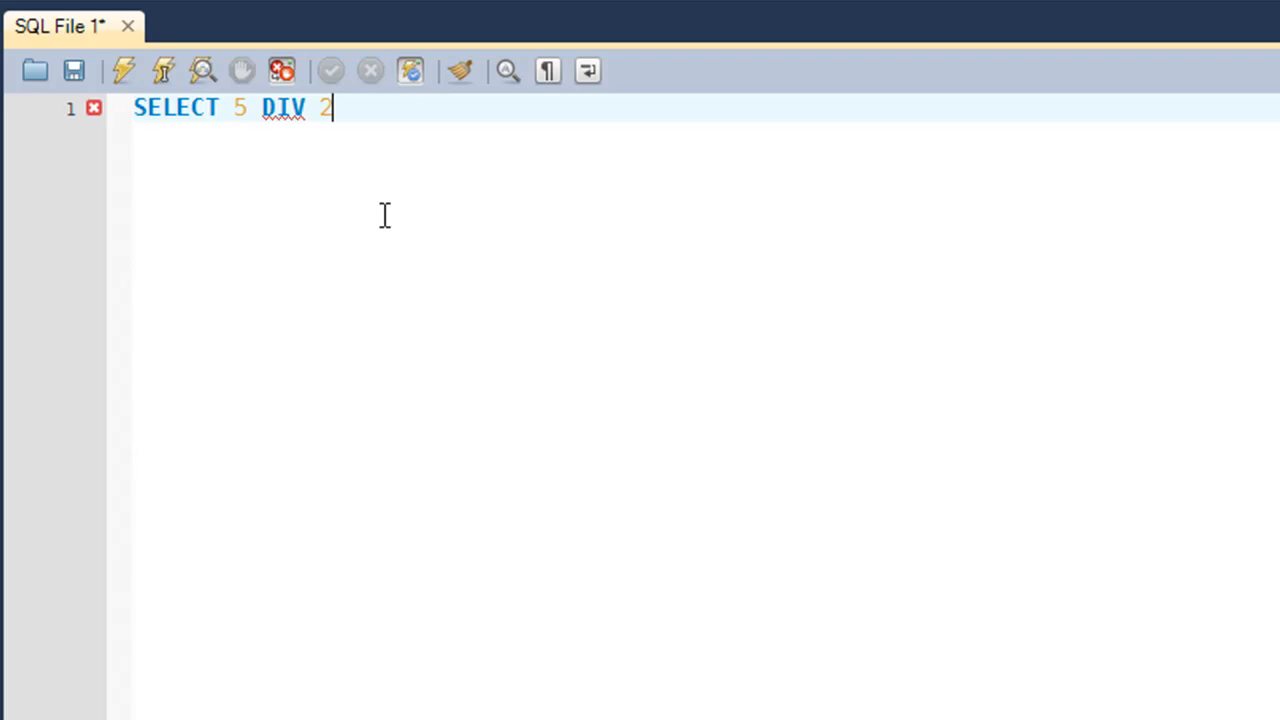
{"action": "left_click", "coordinate": [122, 70]}
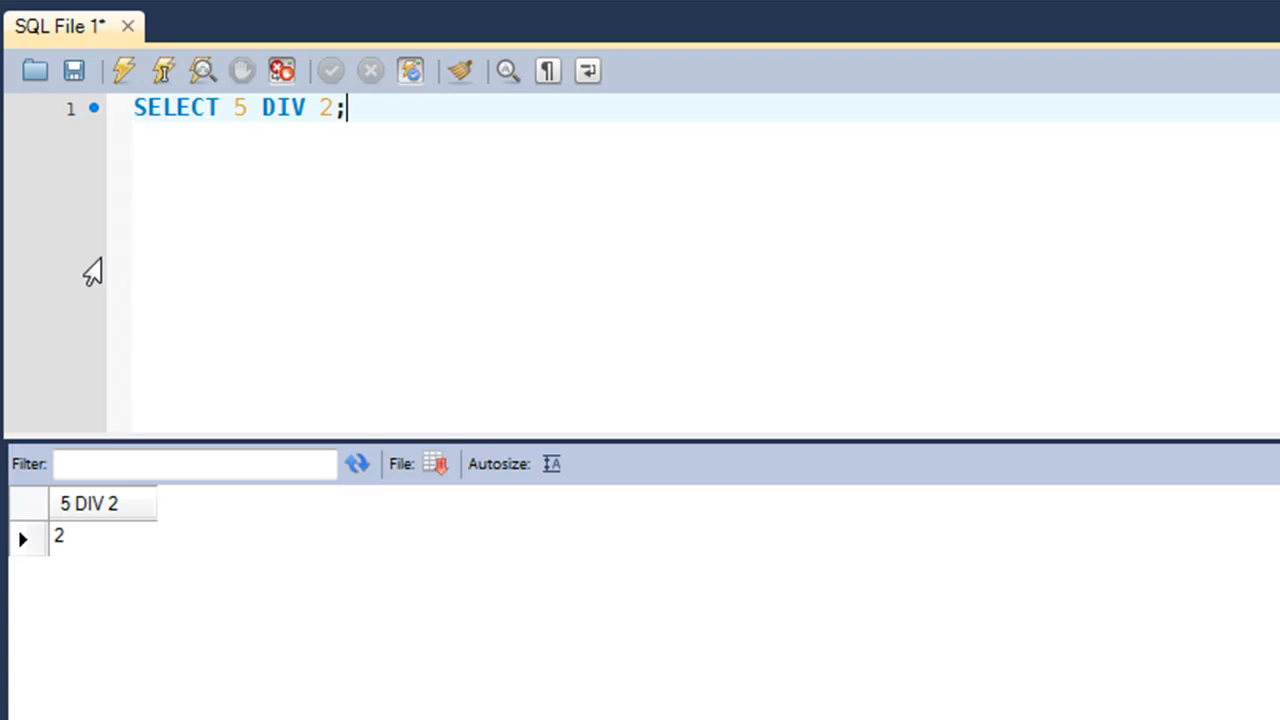
{"action": "mouse_move", "coordinate": [84, 570]}
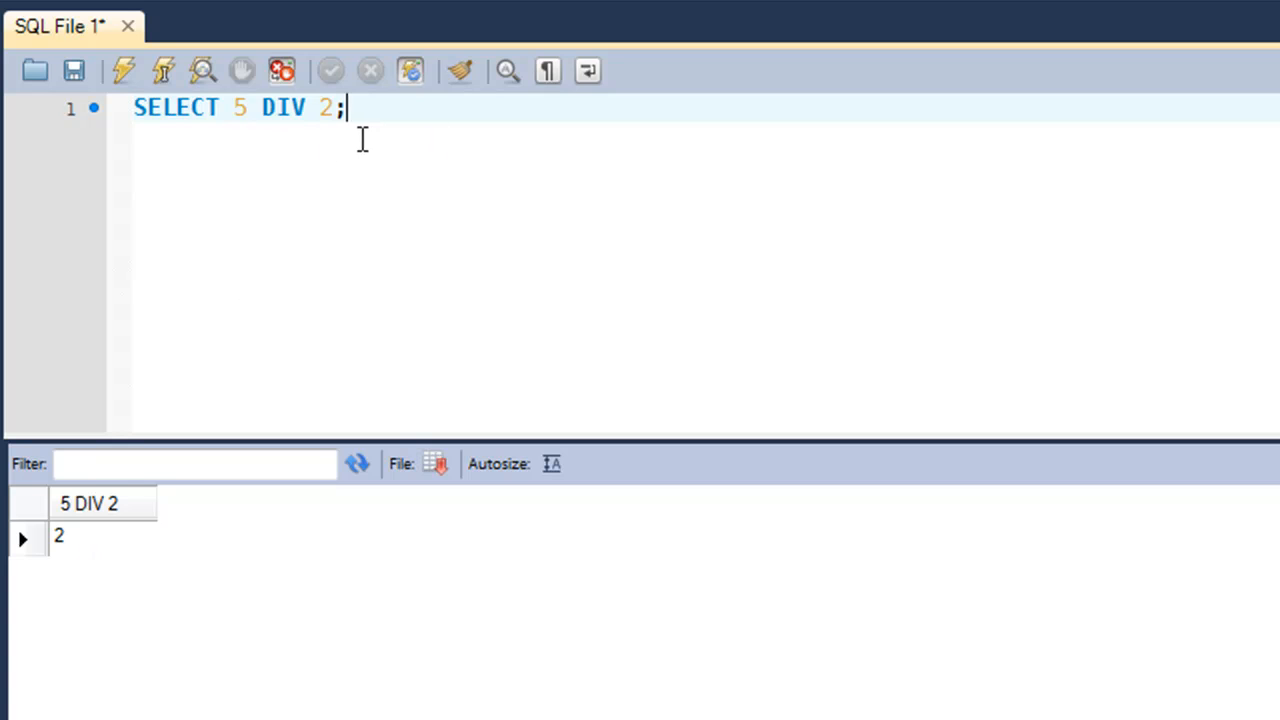
{"action": "mouse_move", "coordinate": [228, 148]}
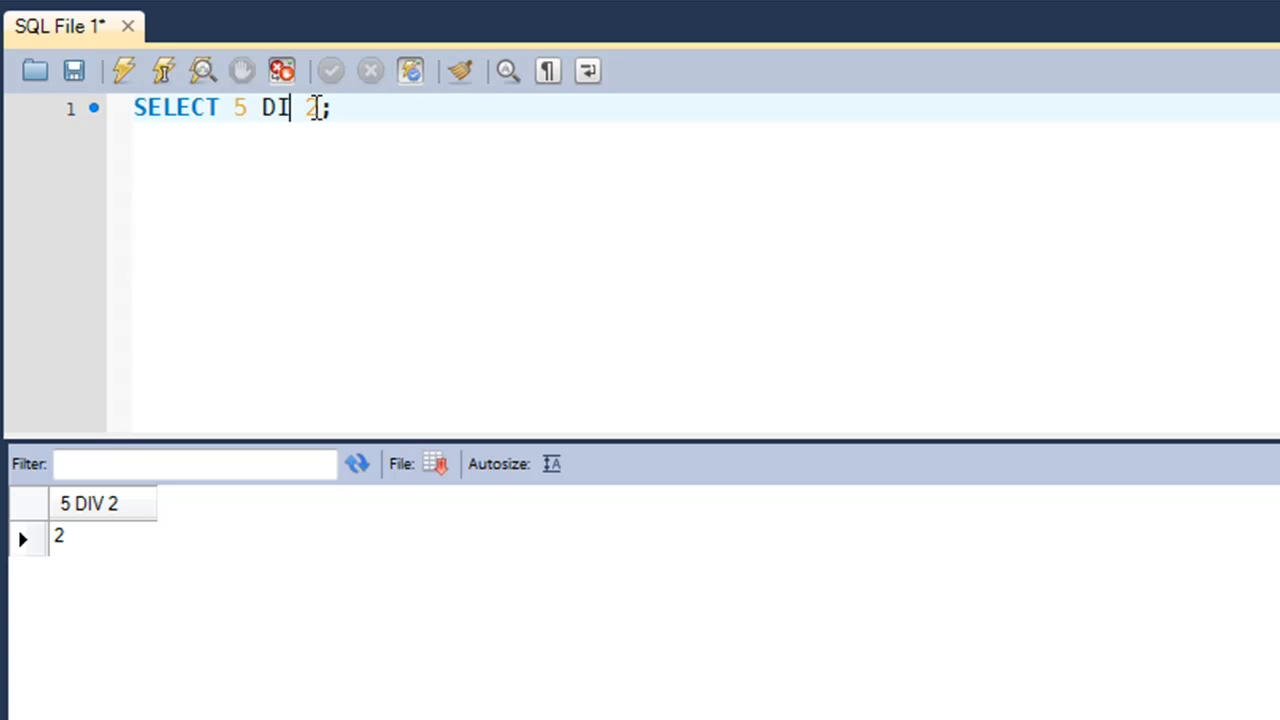
Change the query to SELECT 5 MOD 2; to get remainder 1, then clear the editor
{"action": "type", "text": "MOD"}
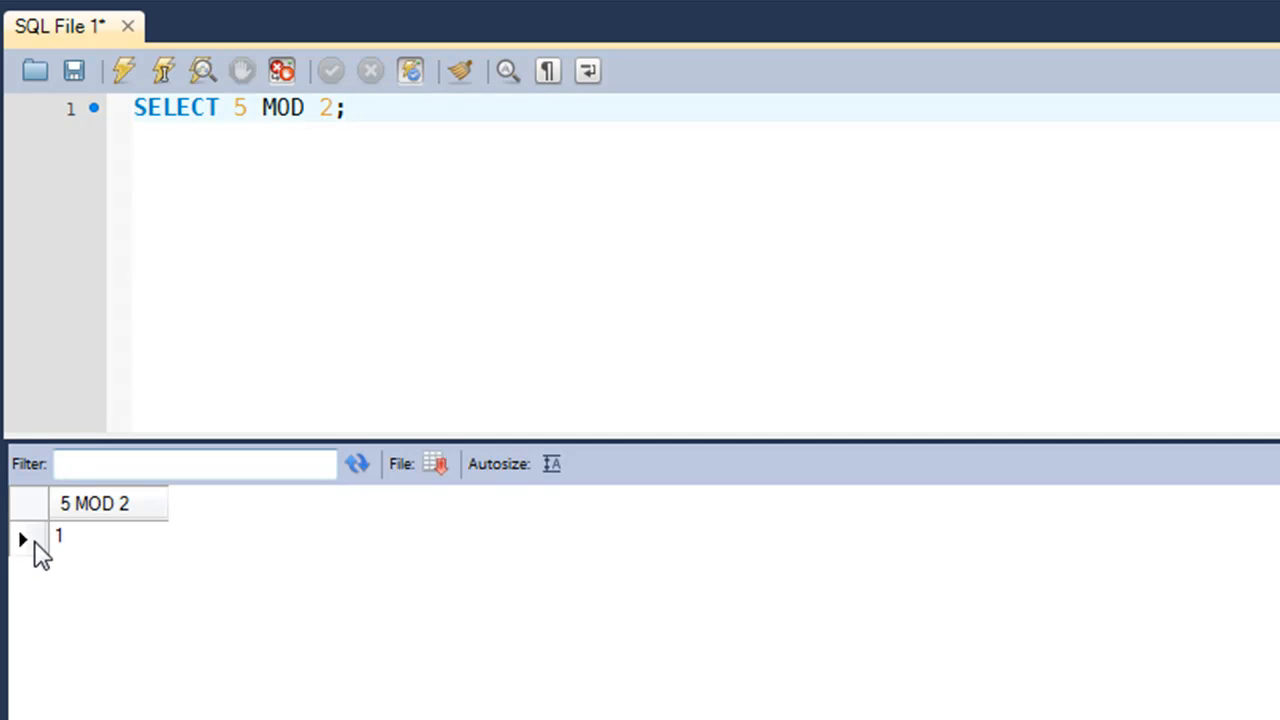
{"action": "left_click", "coordinate": [58, 536]}
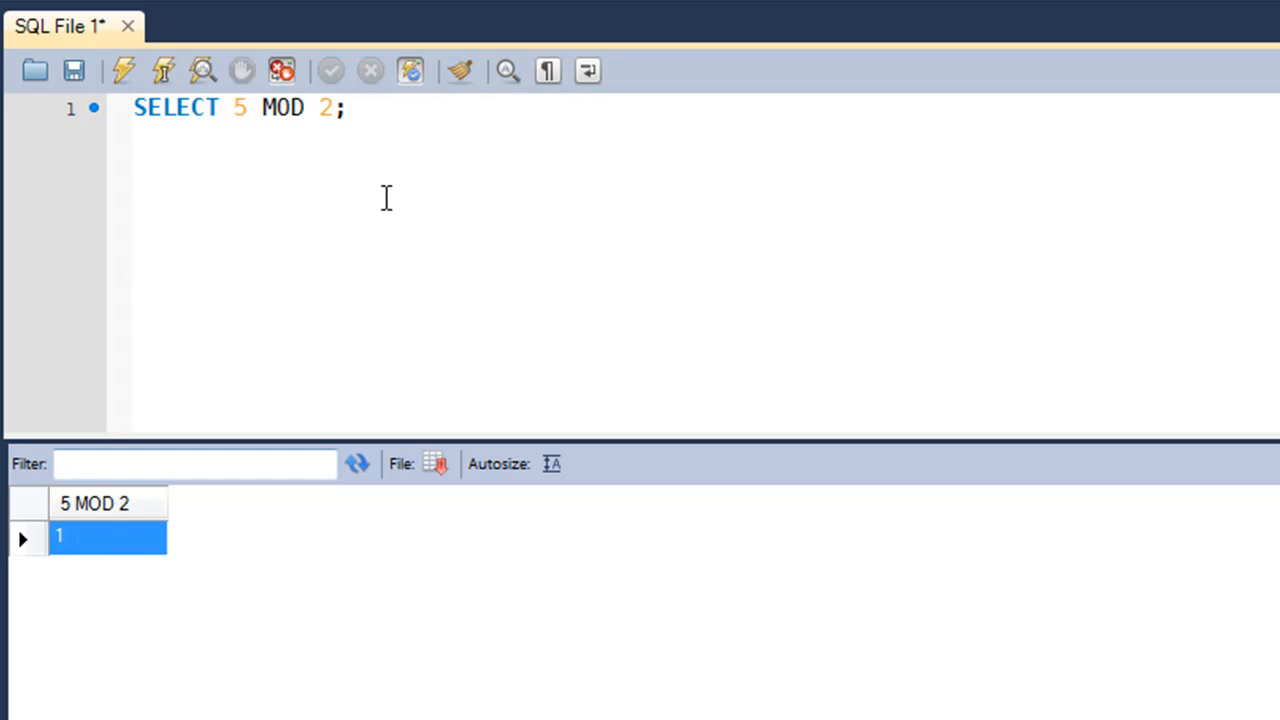
{"action": "left_click", "coordinate": [344, 108]}
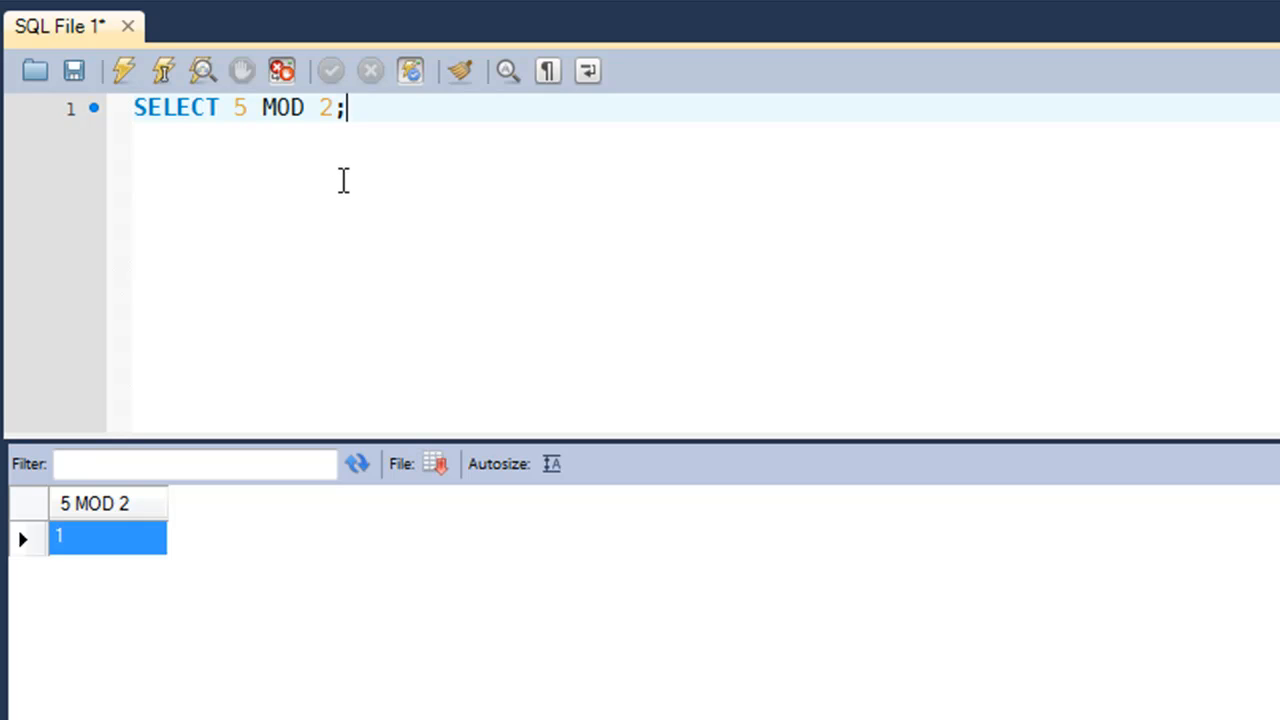
{"action": "mouse_move", "coordinate": [436, 130]}
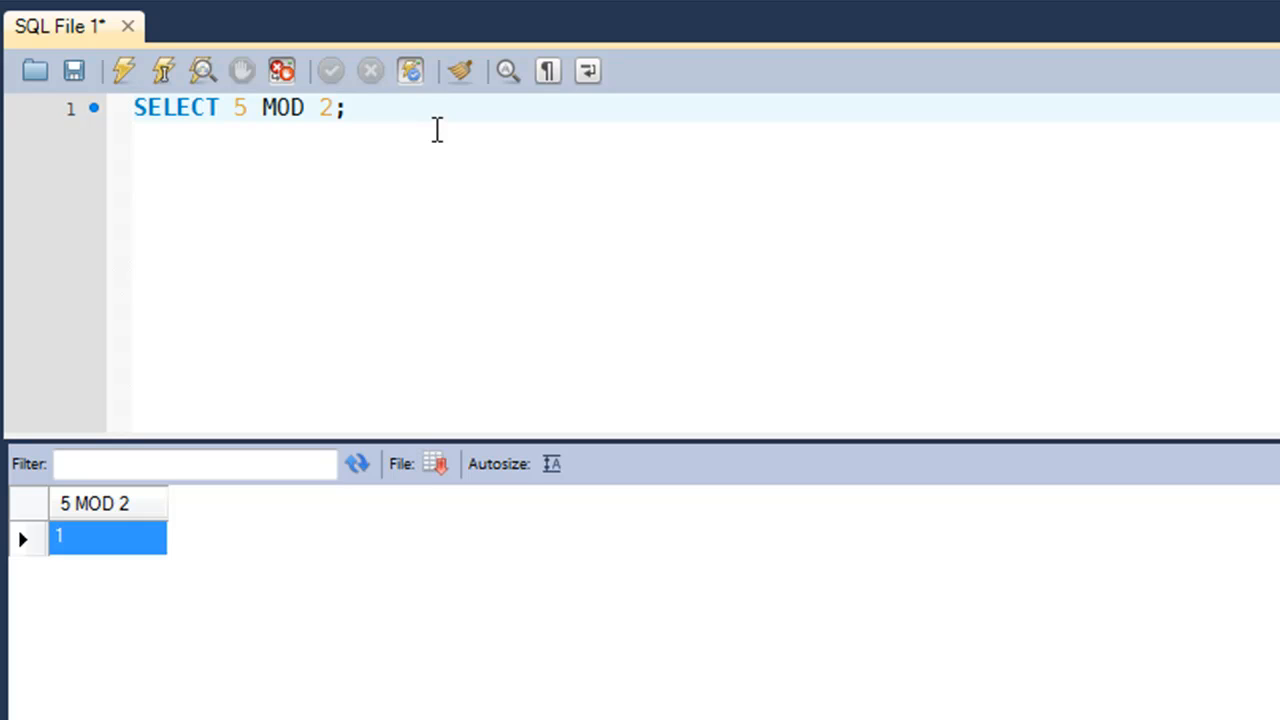
{"action": "left_click", "coordinate": [344, 108]}
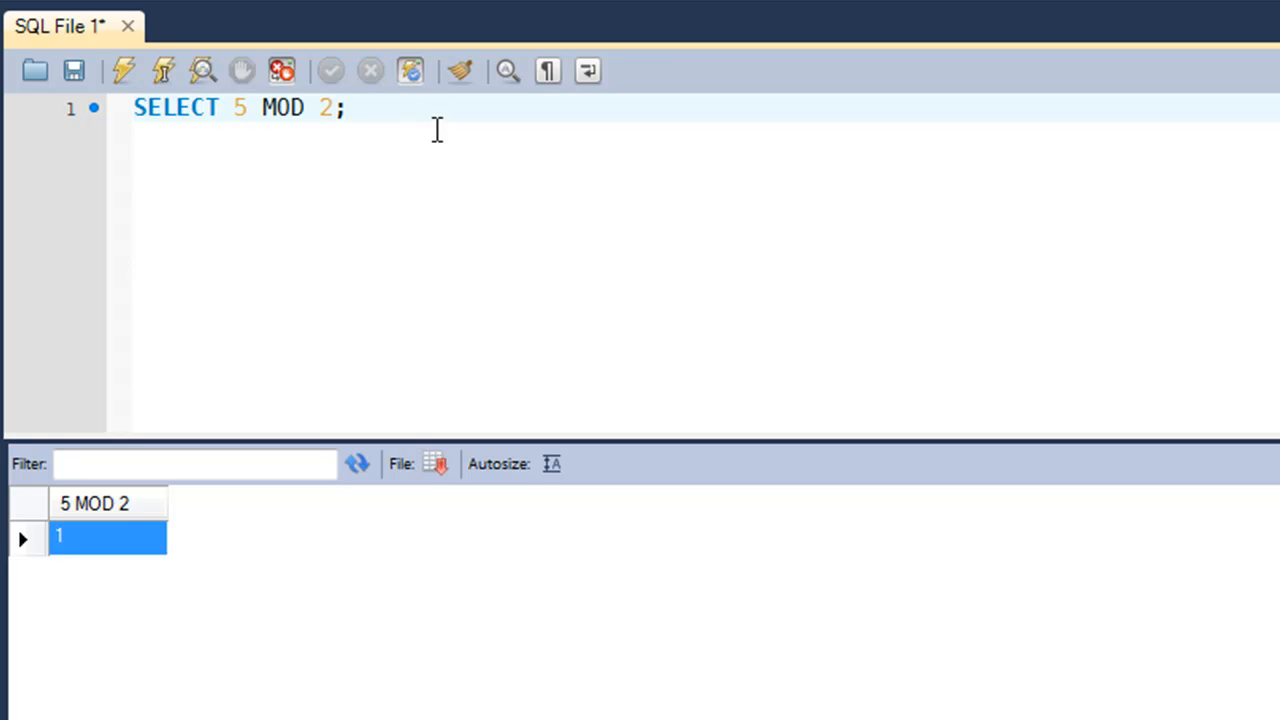
{"action": "key", "text": "Backspace"}
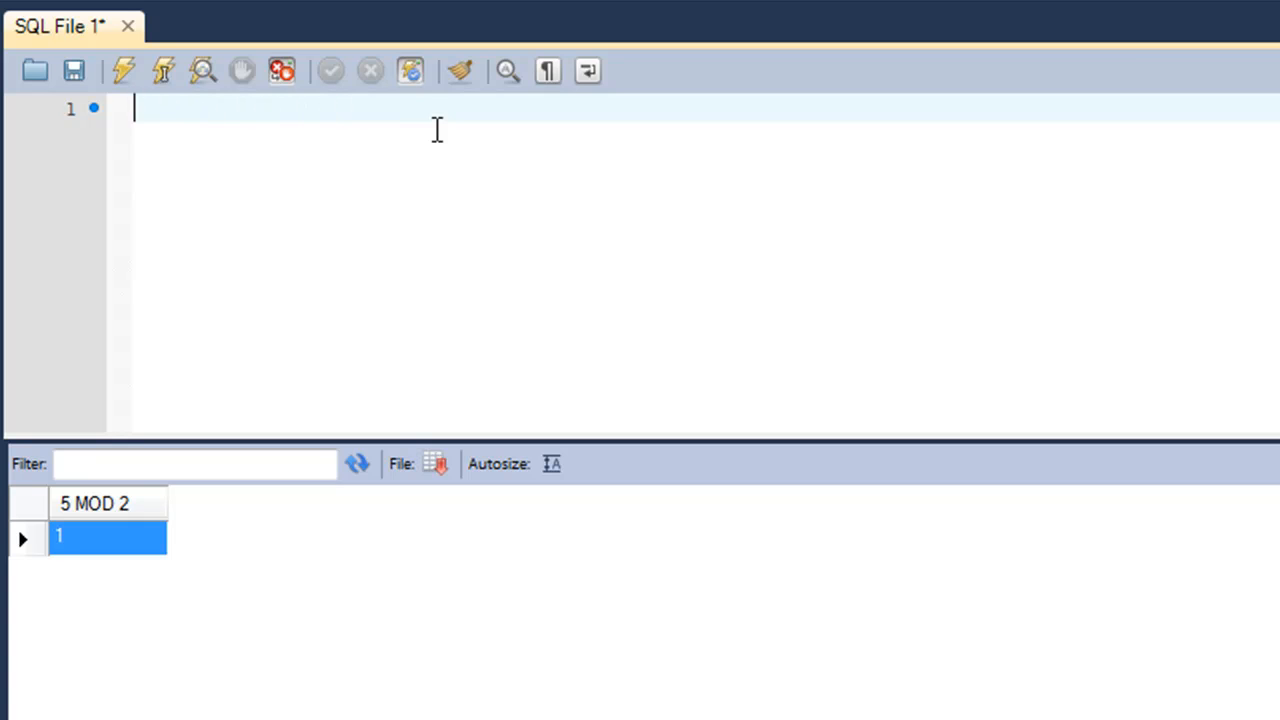
Run SELECT duration FROM tutorial; listing durations such as 4.56, 5.32 and 6.37
{"action": "type", "text": "s"}
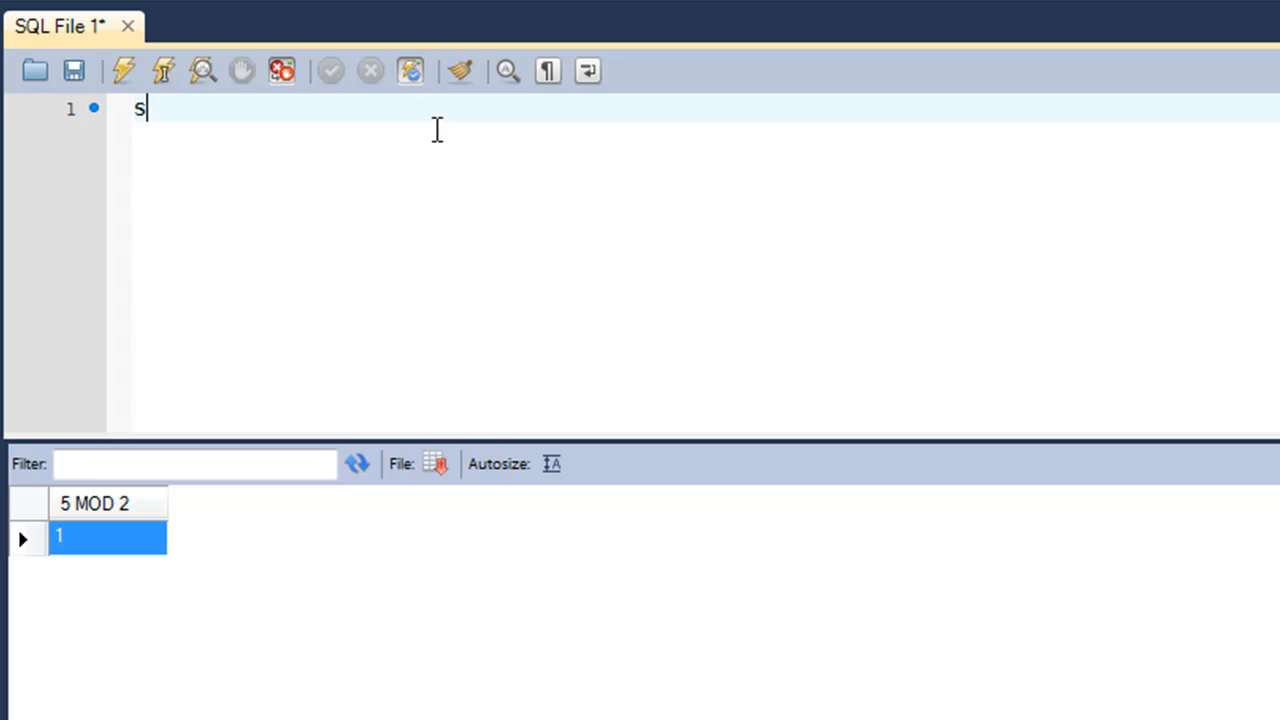
{"action": "type", "text": "ELECT"}
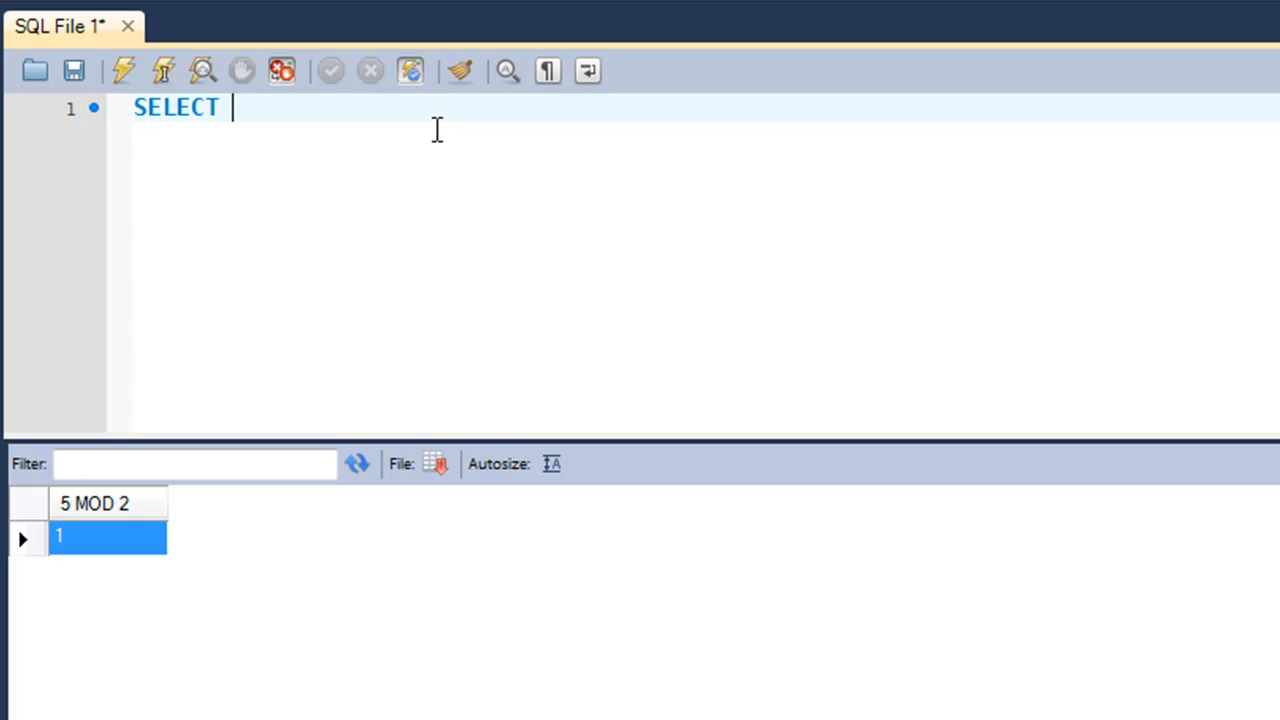
{"action": "type", "text": "duration"}
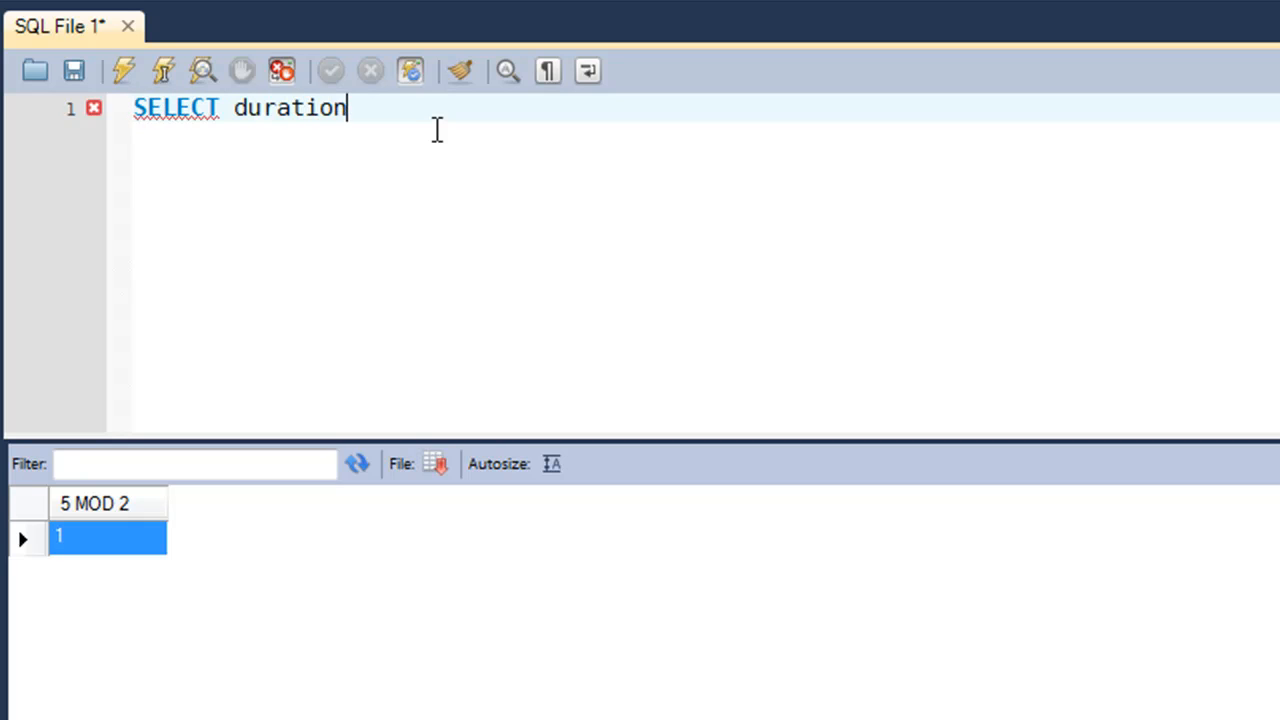
{"action": "type", "text": "FROM tut"}
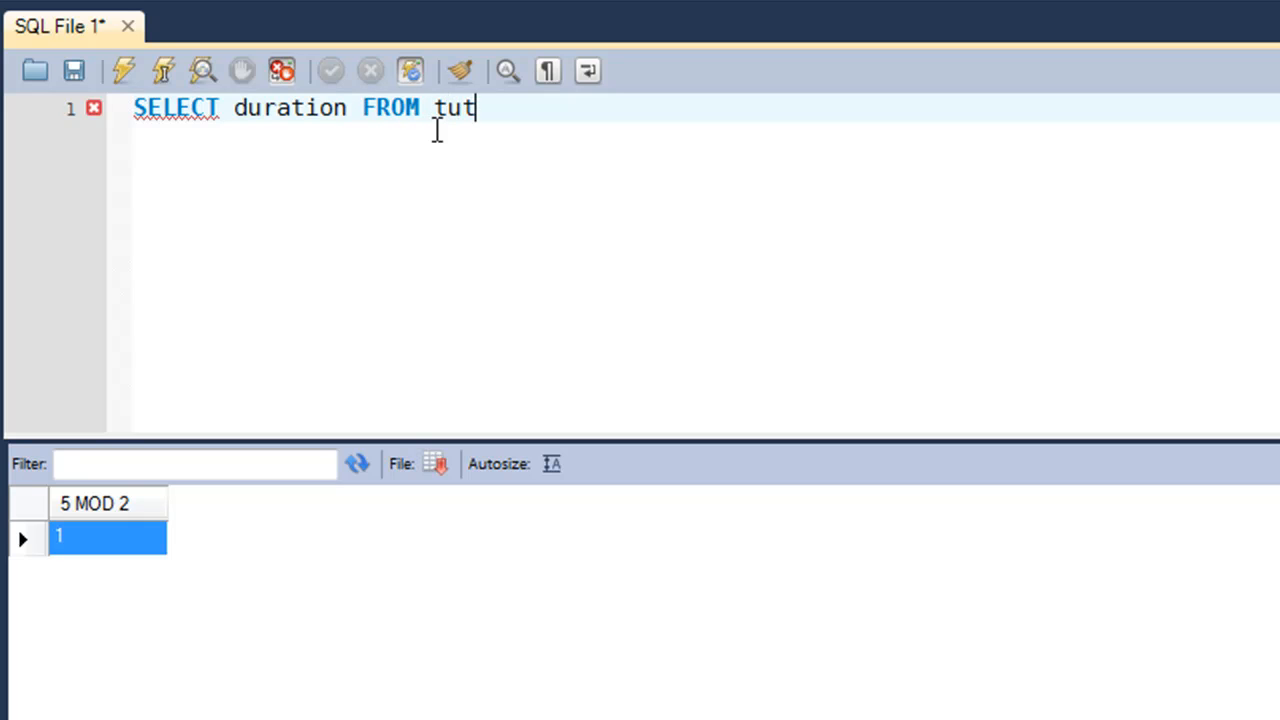
{"action": "type", "text": "orial;"}
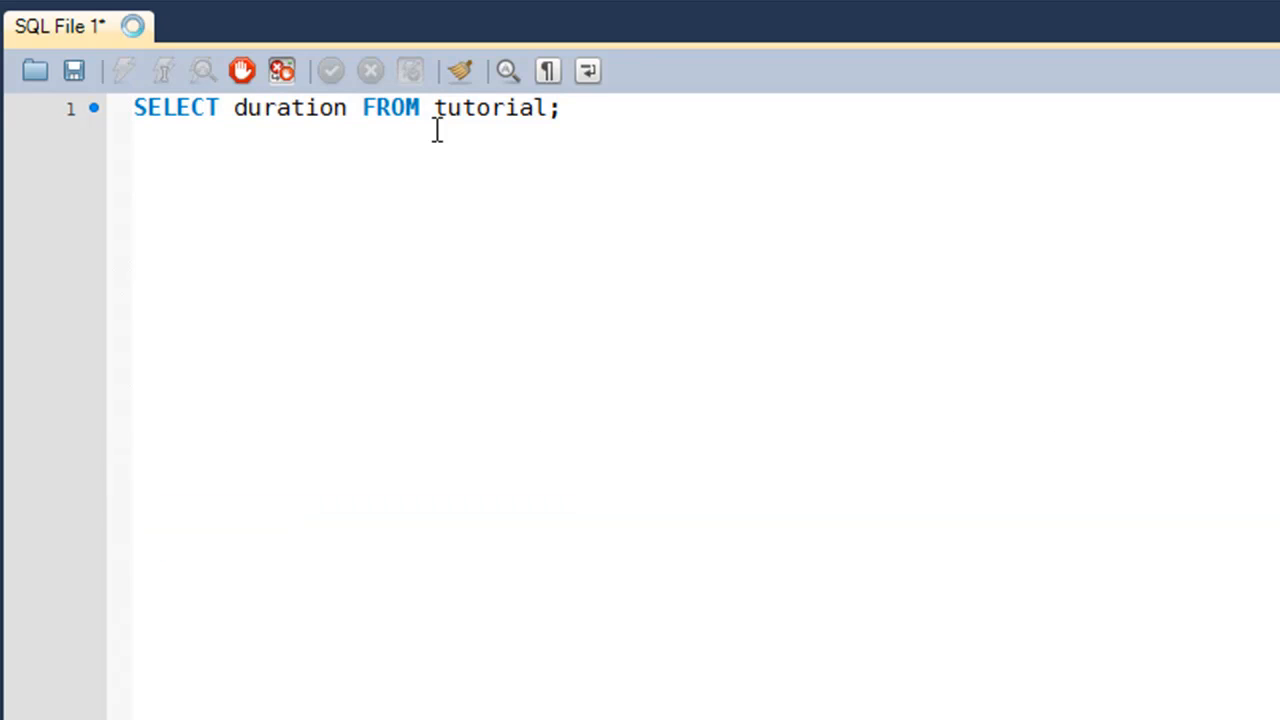
{"action": "left_click", "coordinate": [124, 70]}
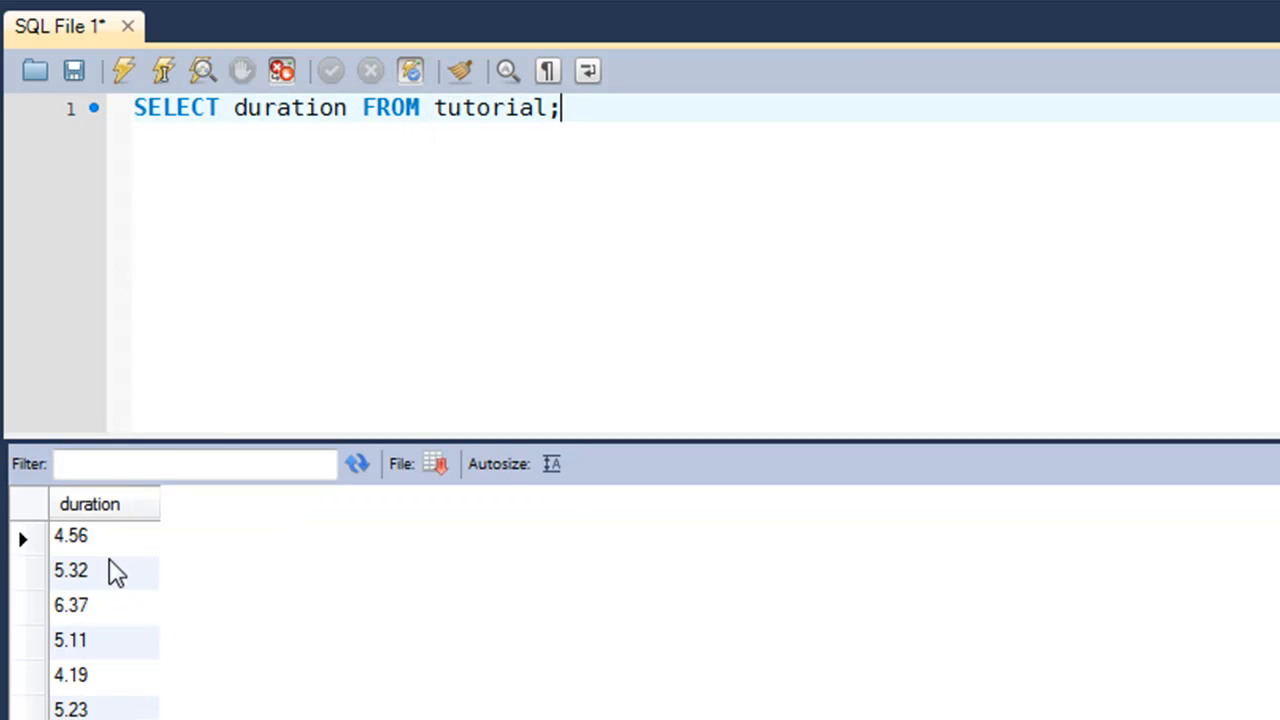
{"action": "mouse_move", "coordinate": [120, 532]}
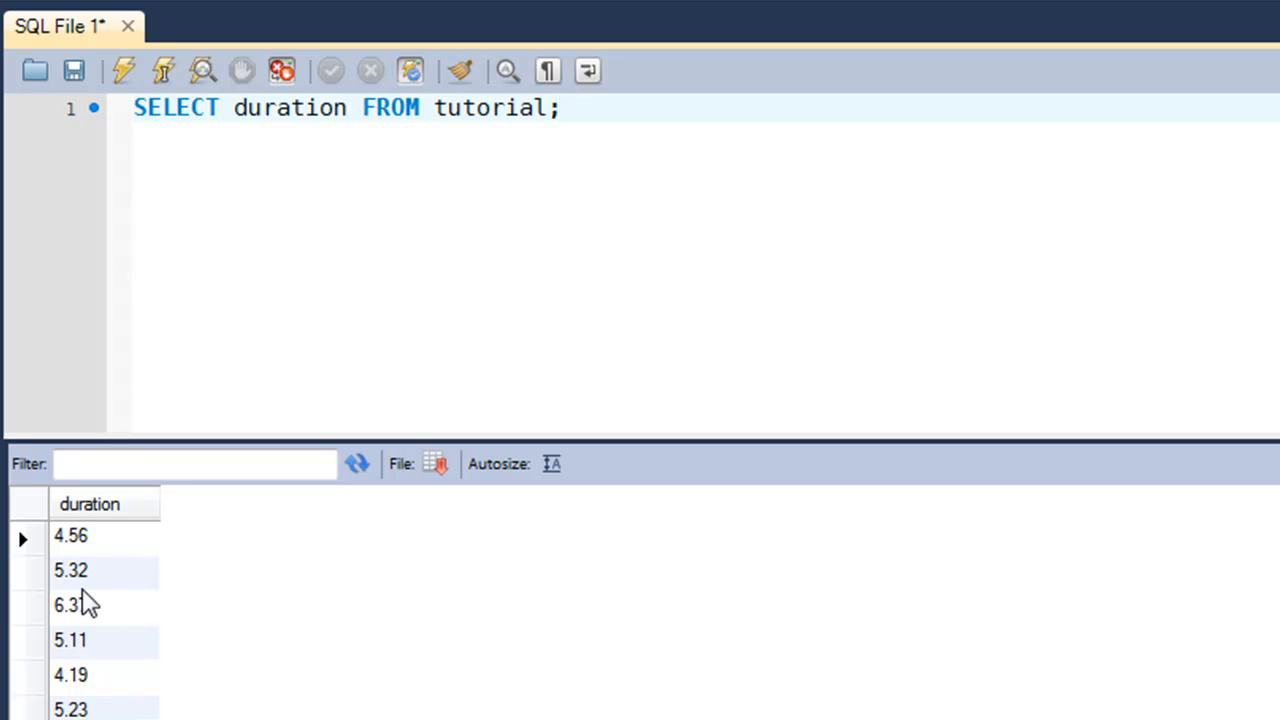
{"action": "left_click", "coordinate": [70, 606]}
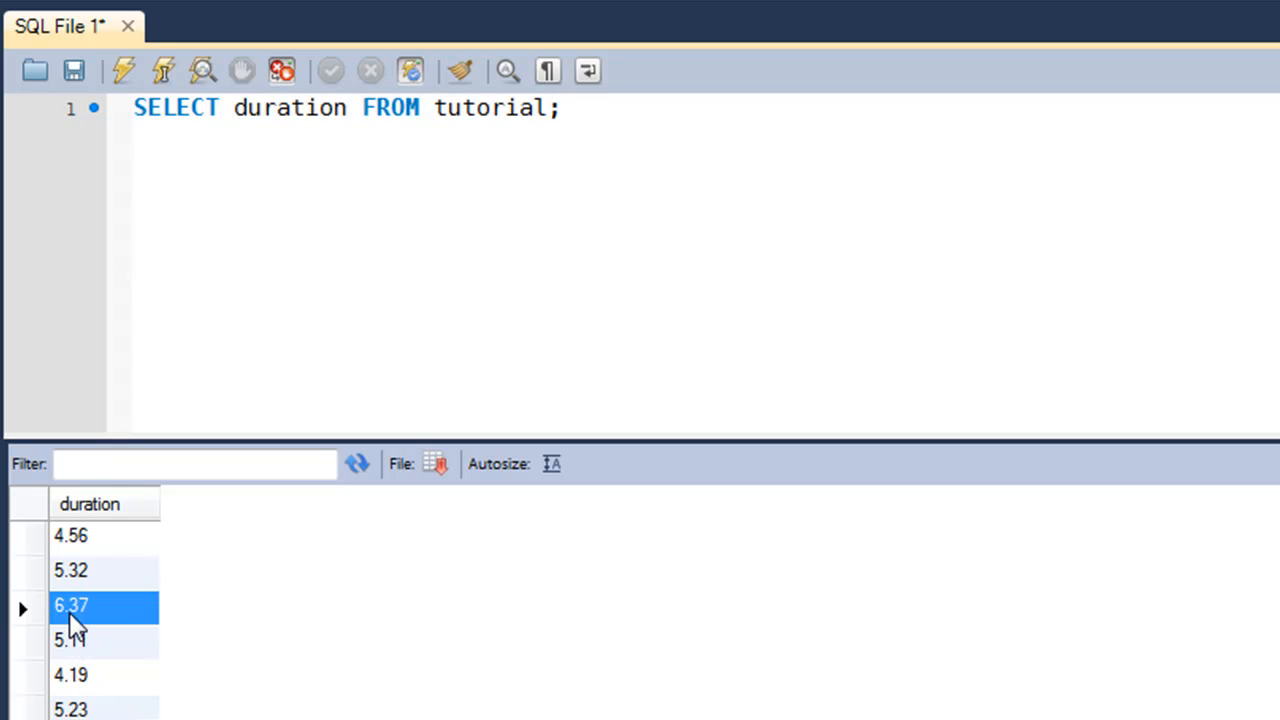
{"action": "mouse_move", "coordinate": [160, 624]}
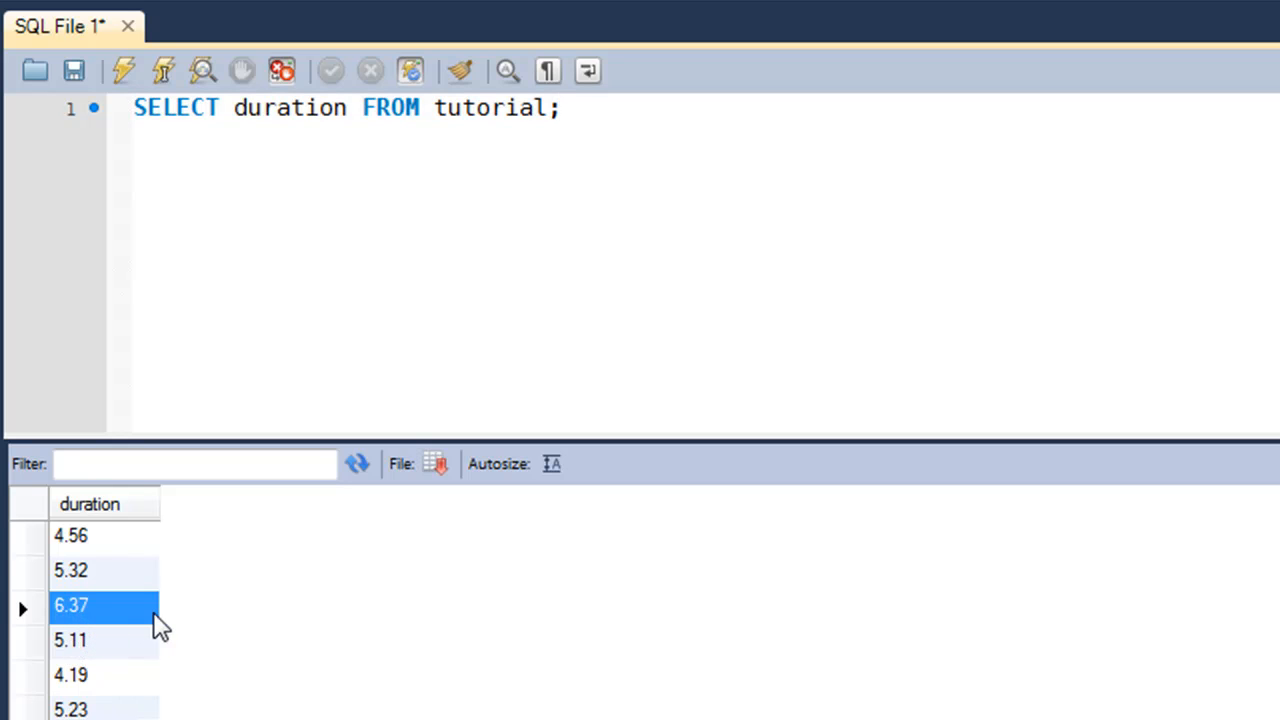
{"action": "mouse_move", "coordinate": [90, 636]}
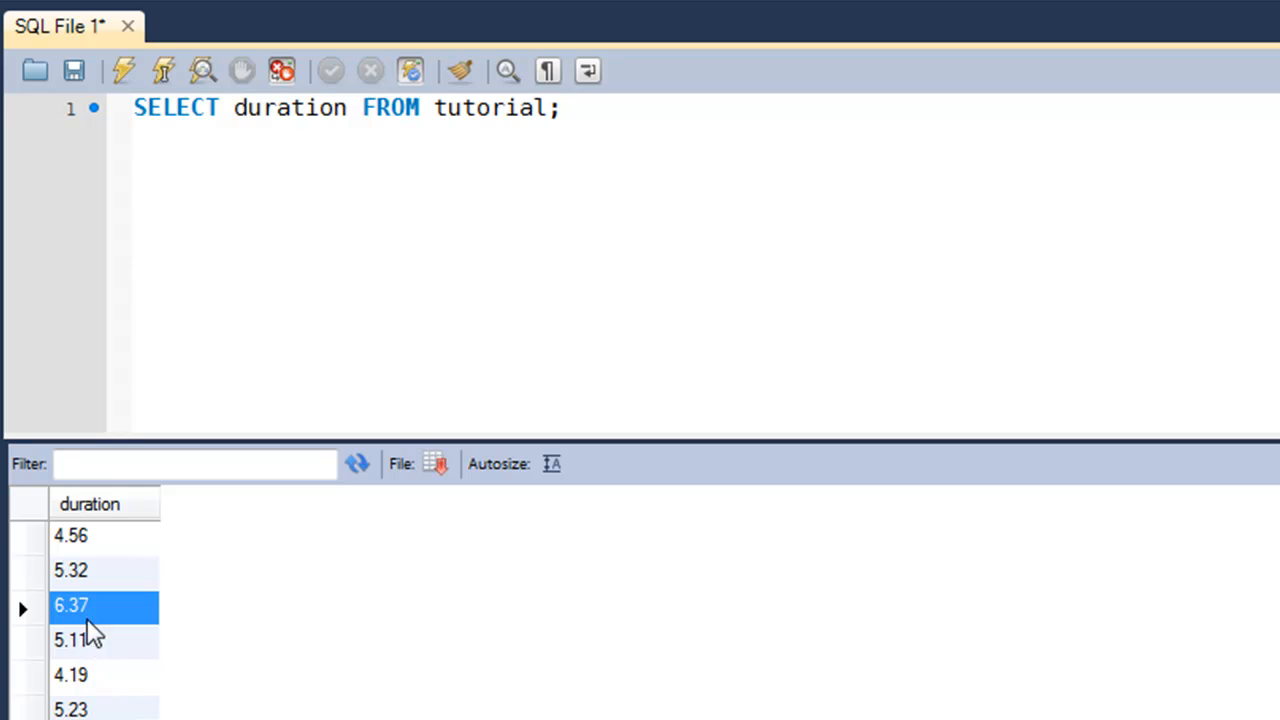
{"action": "mouse_move", "coordinate": [148, 640]}
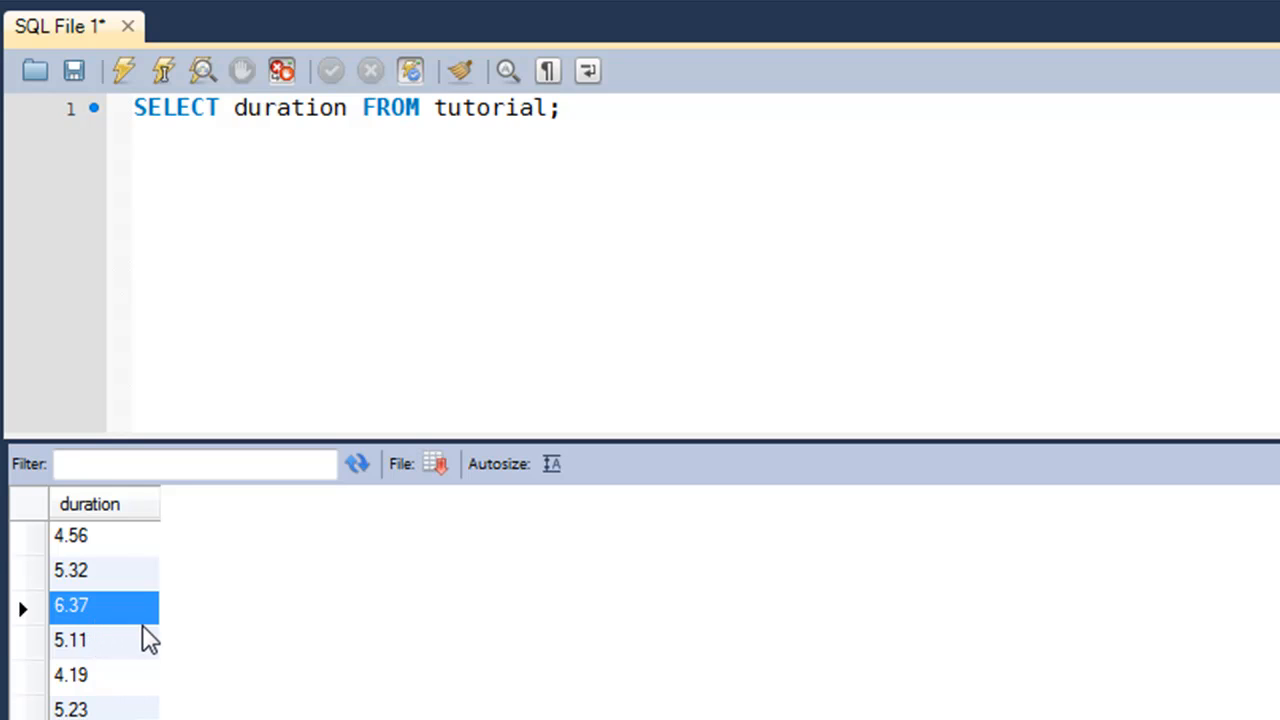
{"action": "mouse_move", "coordinate": [652, 210]}
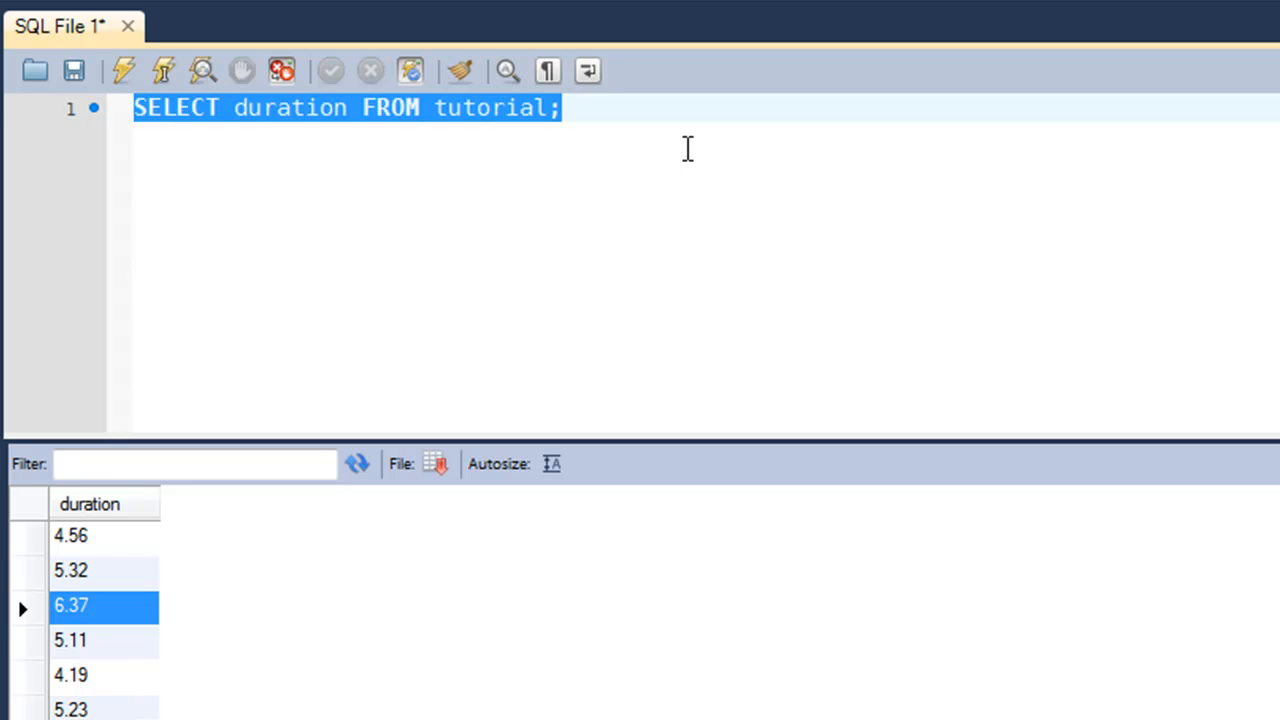
Replace the query with SELECT title, duration DIV 1 AS minutes for whole-minute values
{"action": "key", "text": "Delete"}
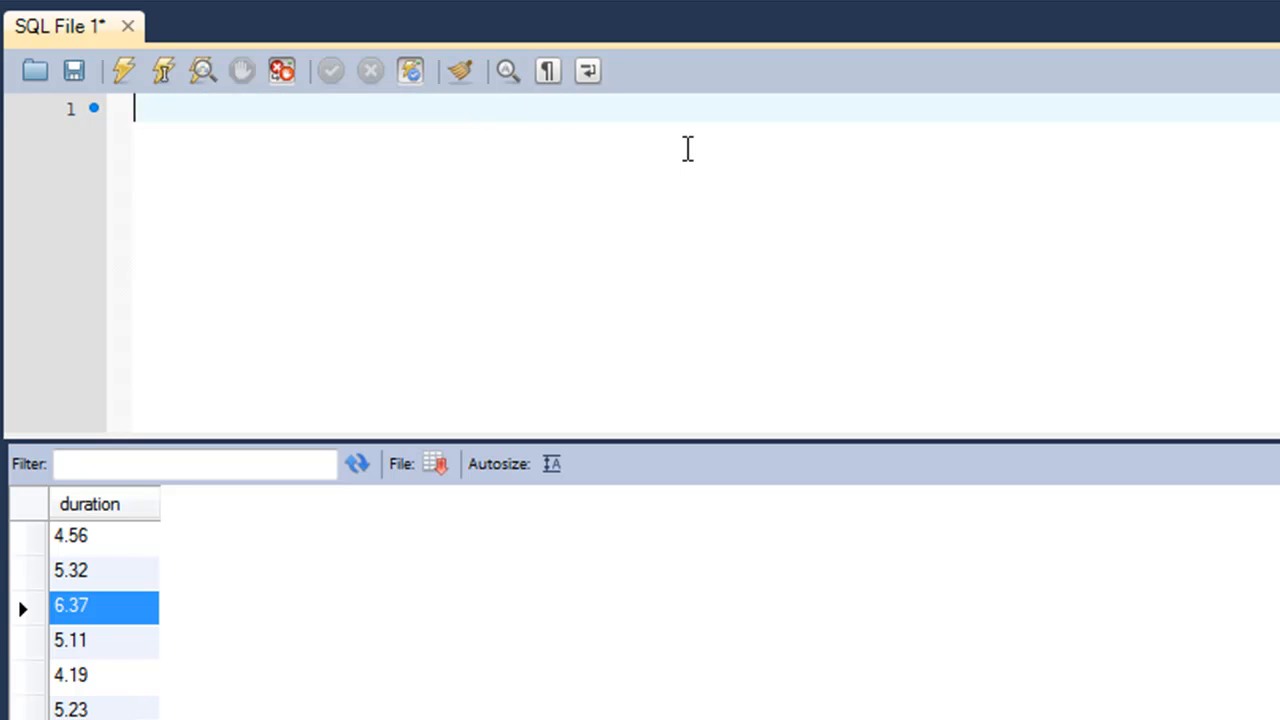
{"action": "type", "text": "SELECT ti"}
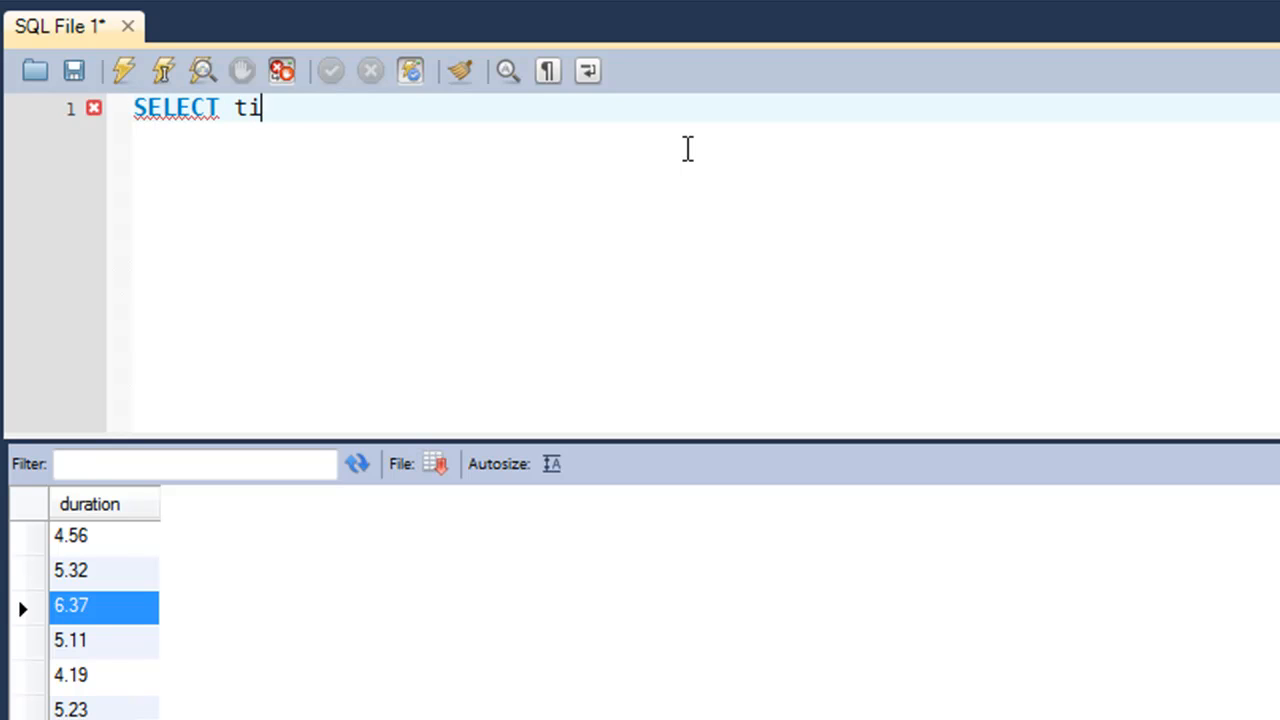
{"action": "type", "text": "tle"}
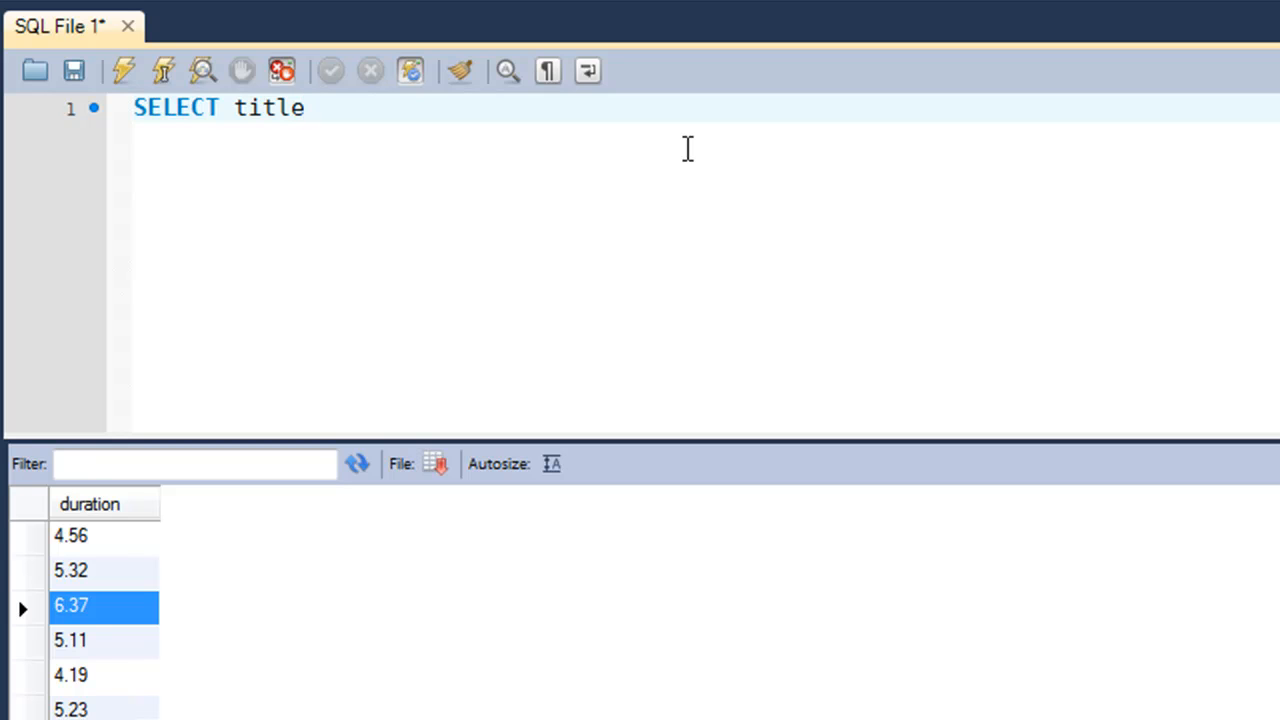
{"action": "type", "text": ", d"}
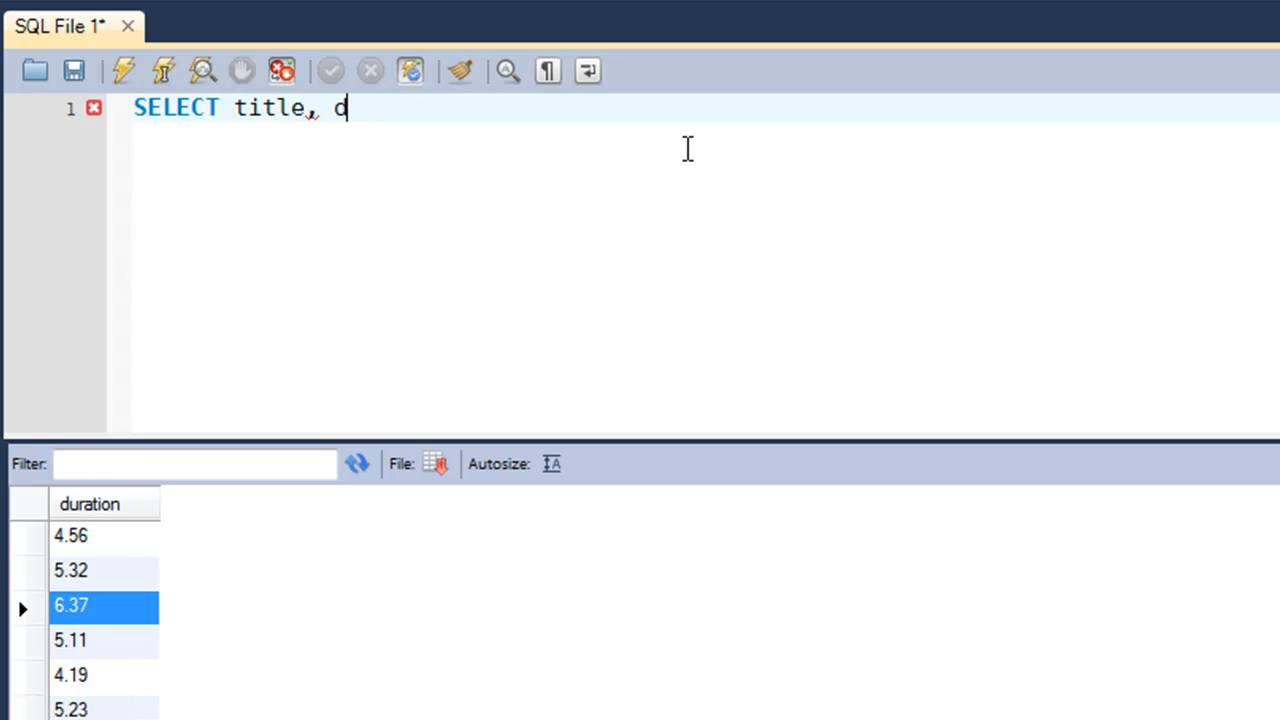
{"action": "type", "text": "uration"}
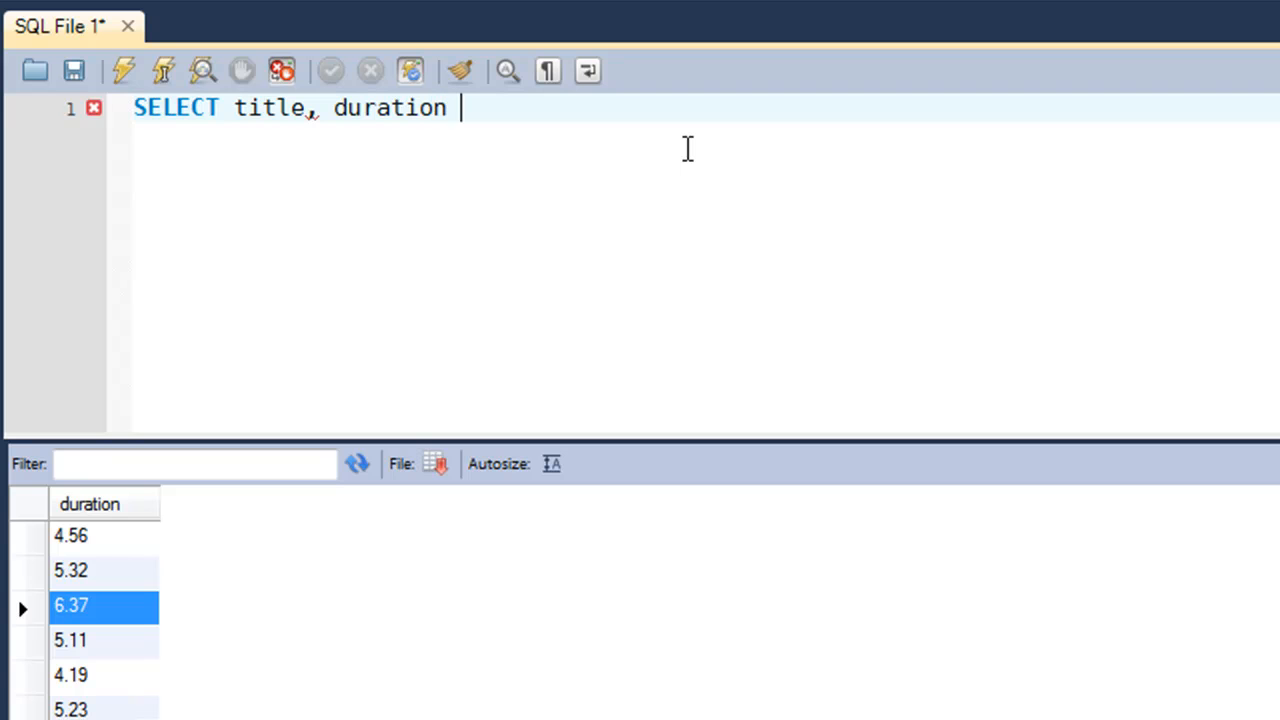
{"action": "type", "text": "DIV"}
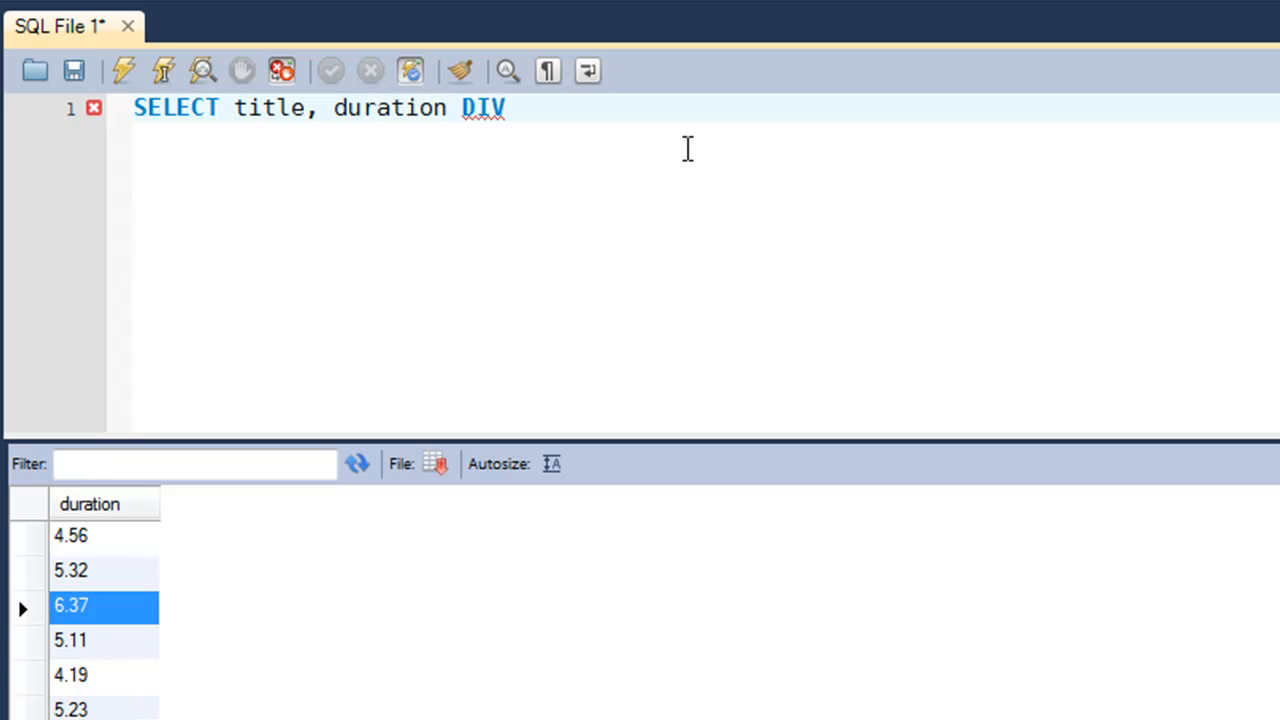
{"action": "type", "text": "1"}
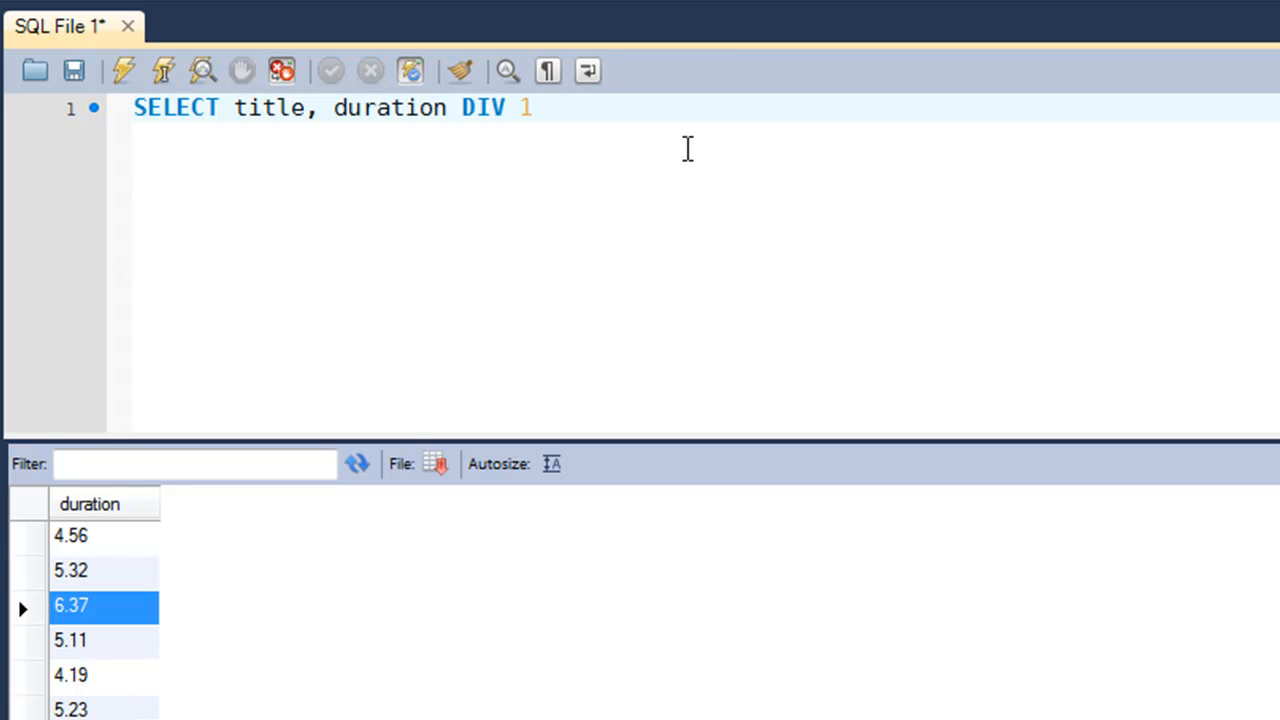
{"action": "left_click", "coordinate": [532, 108]}
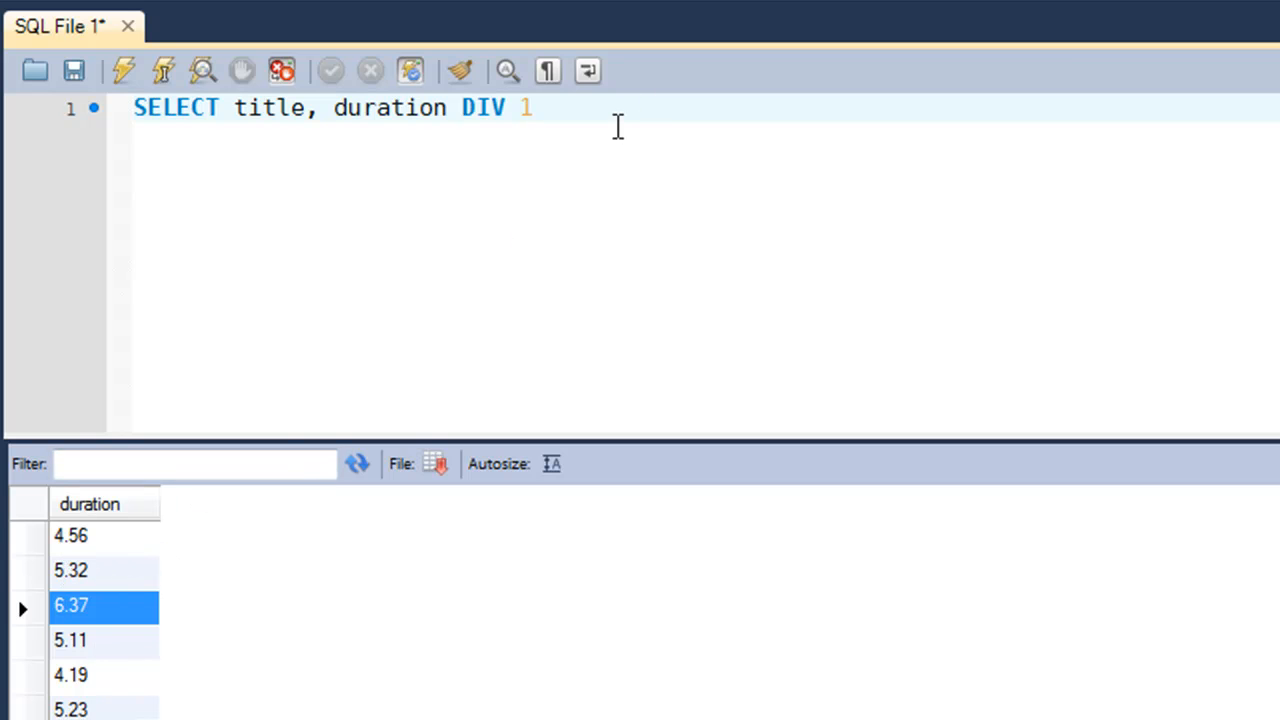
{"action": "type", "text": "AS"}
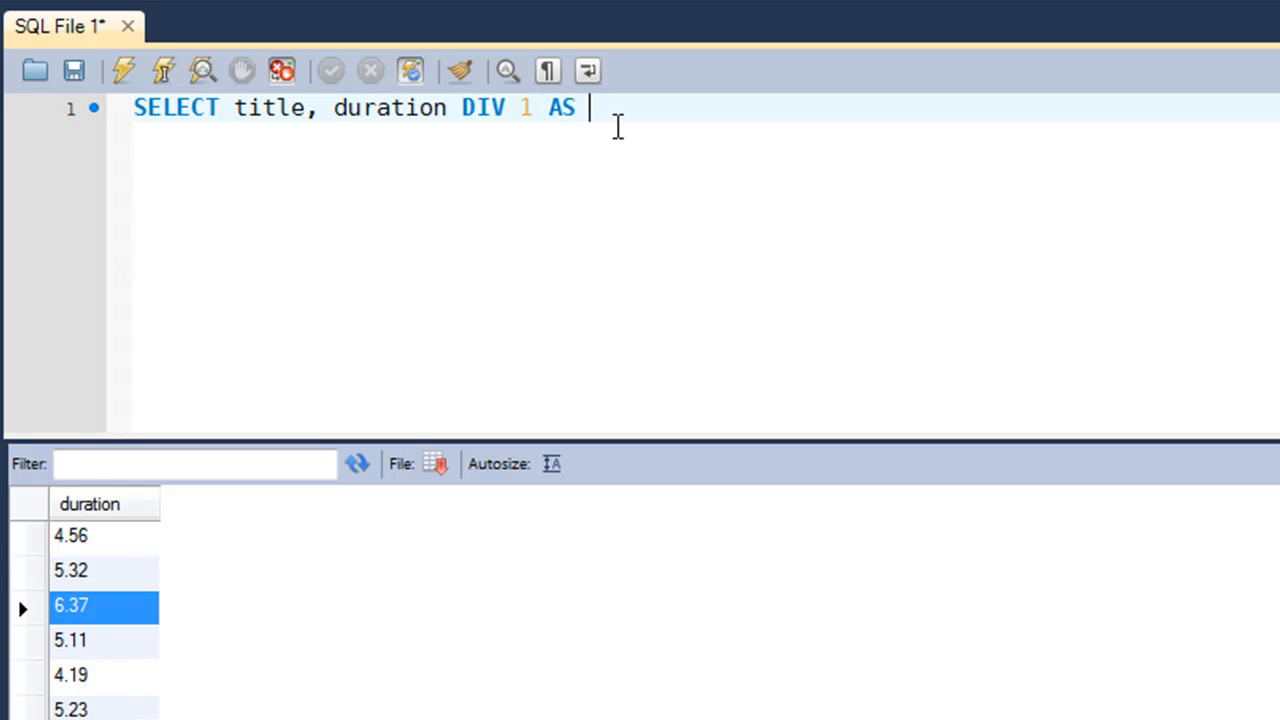
{"action": "type", "text": "minutes,"}
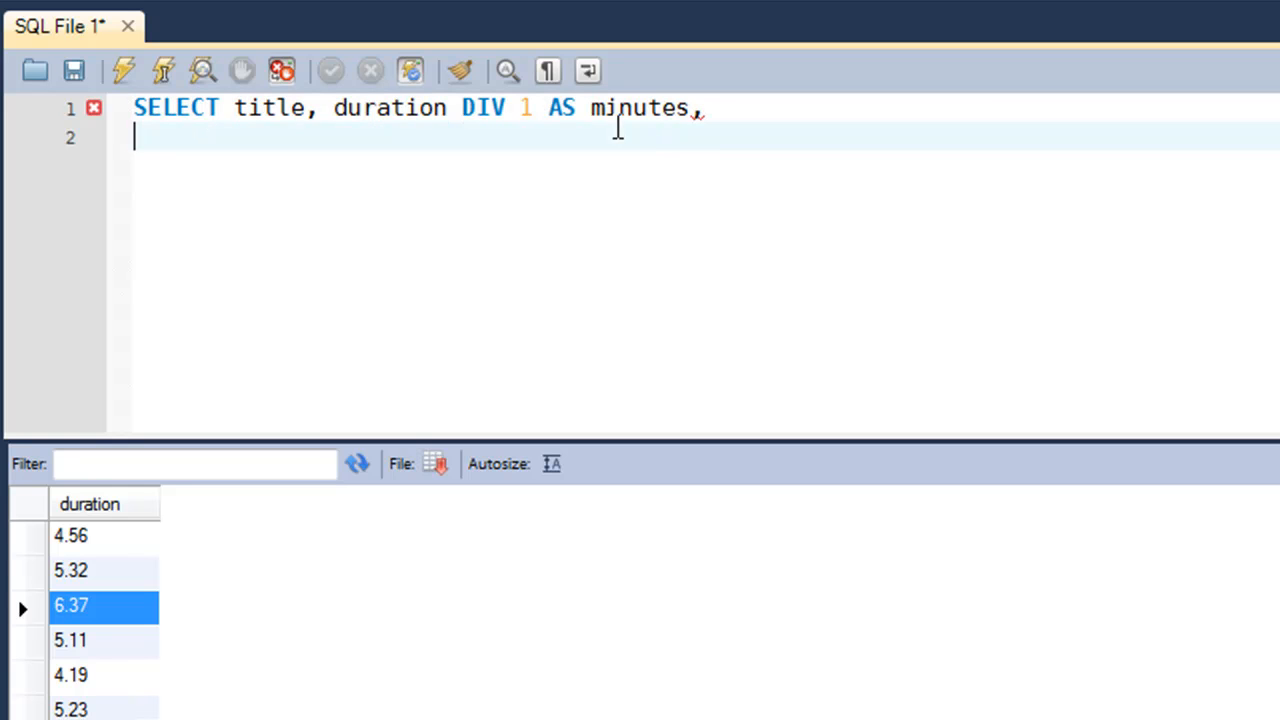
Add duration*60 MOD 60 AS seconds FROM tutorial; and run the minutes/seconds query
{"action": "type", "text": "durati"}
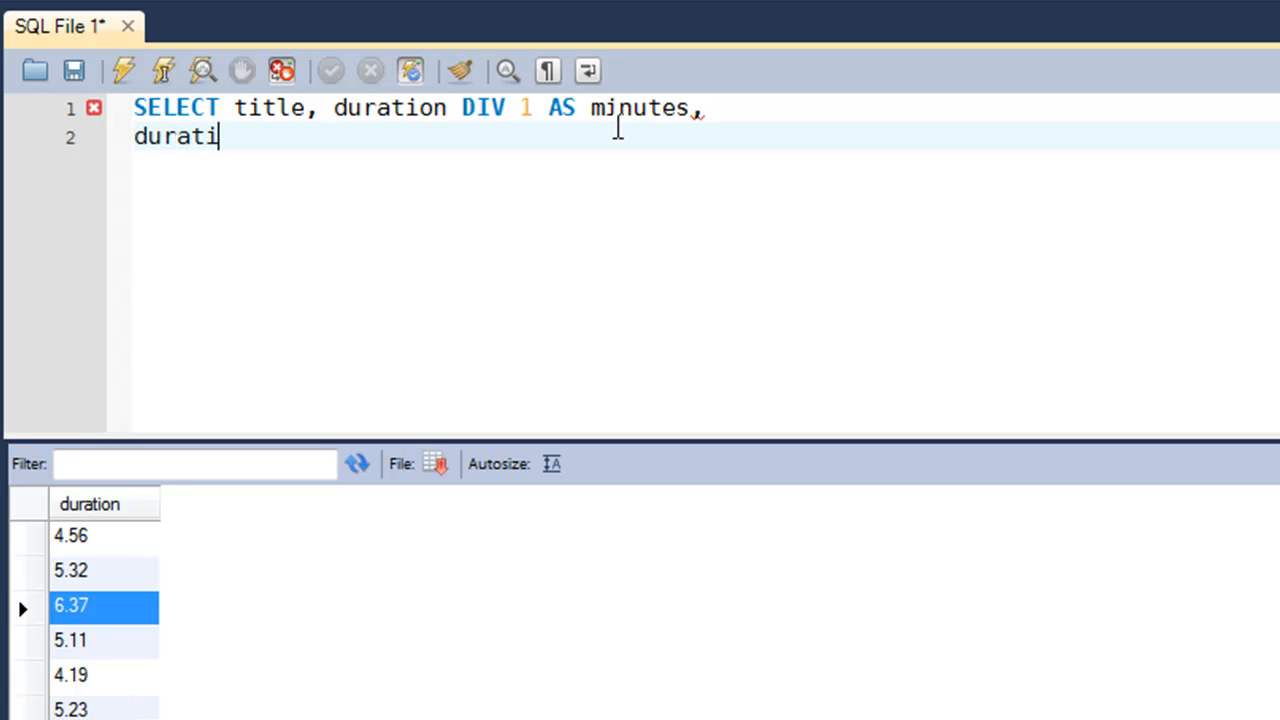
{"action": "type", "text": "on*6"}
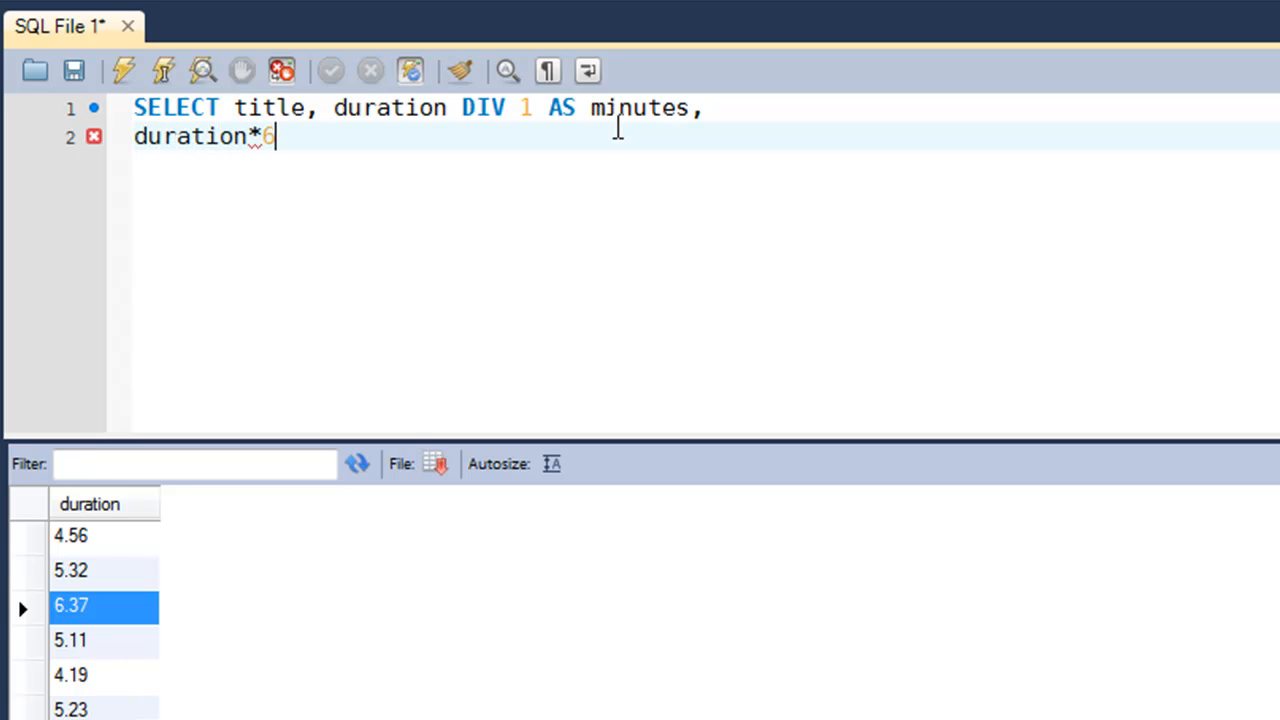
{"action": "type", "text": "0 MOD"}
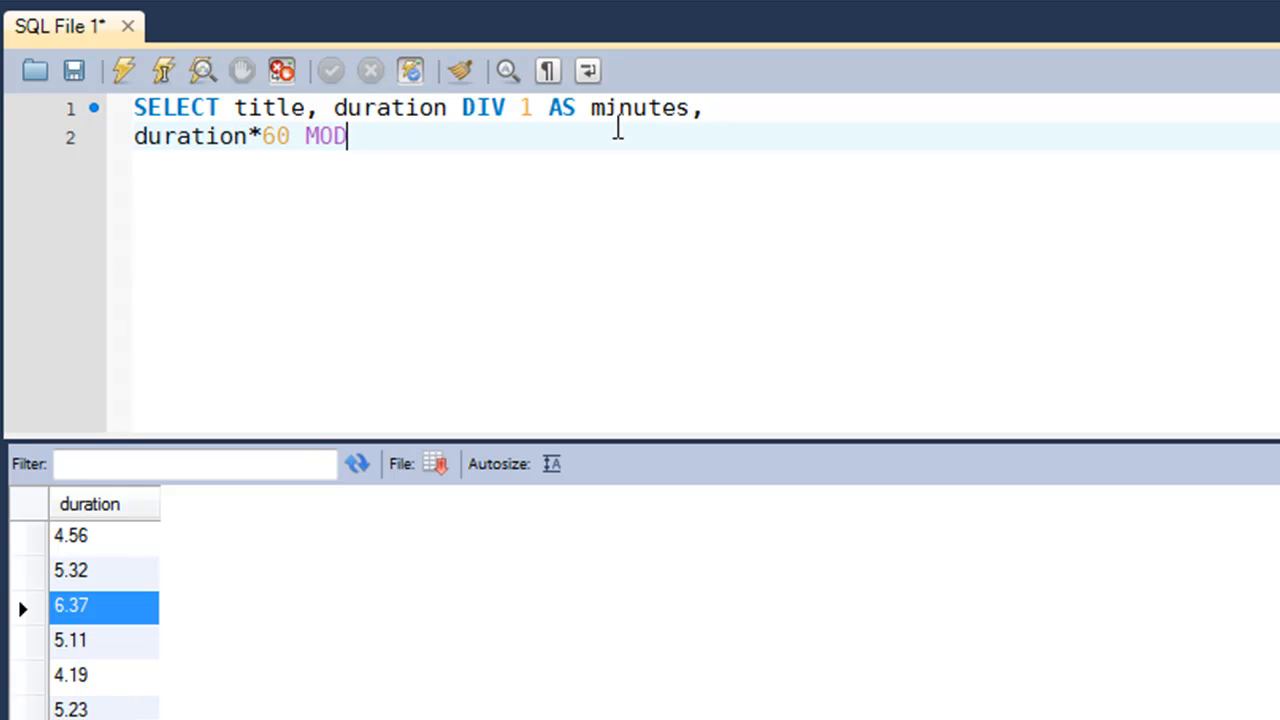
{"action": "type", "text": "60 AS se"}
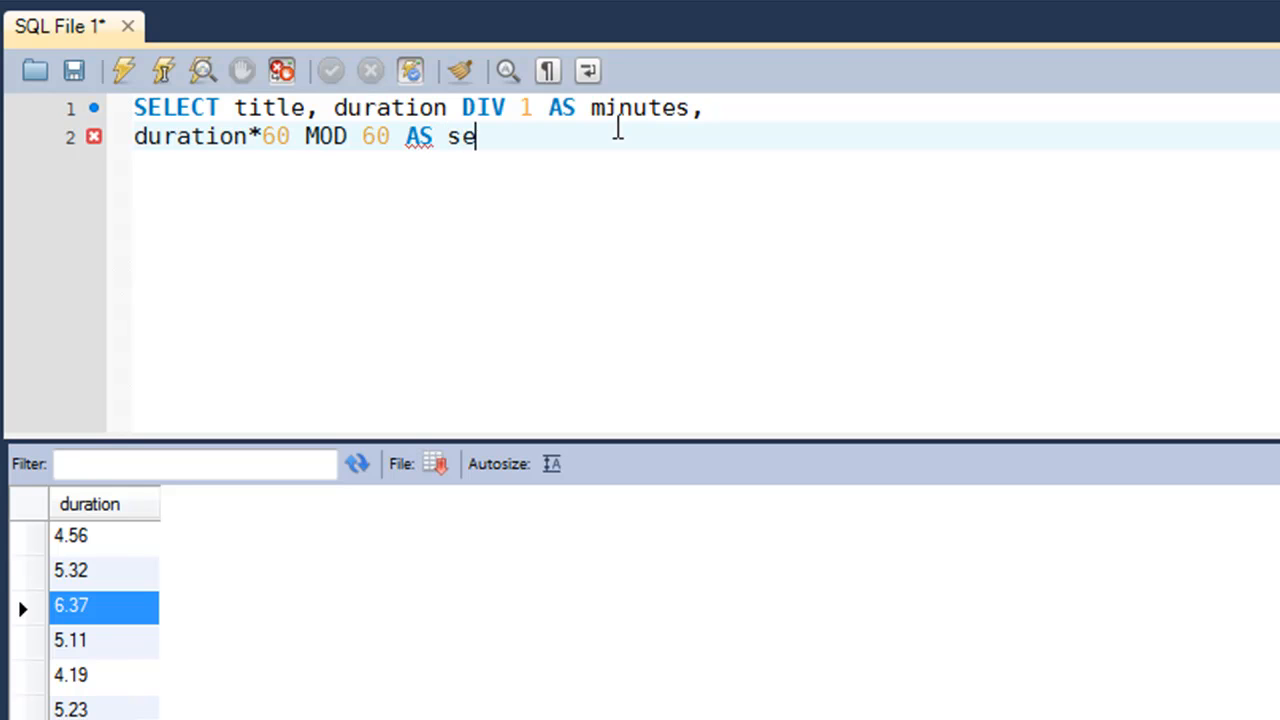
{"action": "type", "text": "conds"}
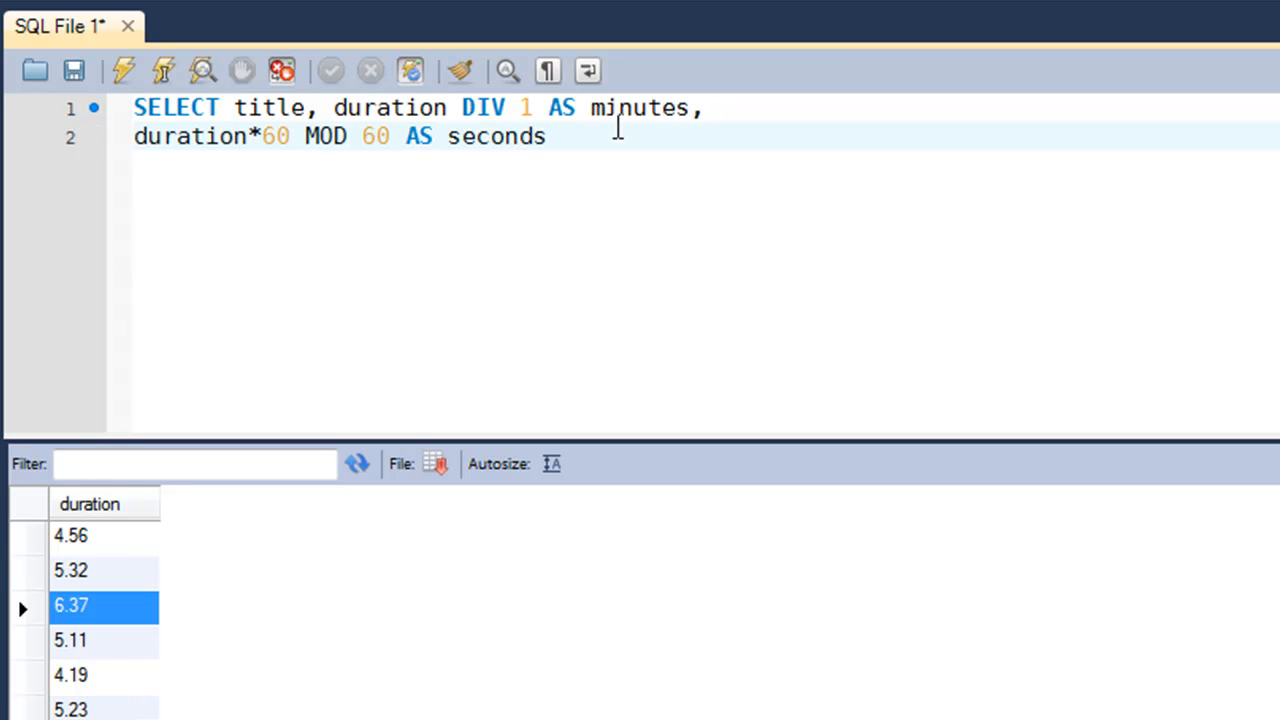
{"action": "type", "text": "FROM"}
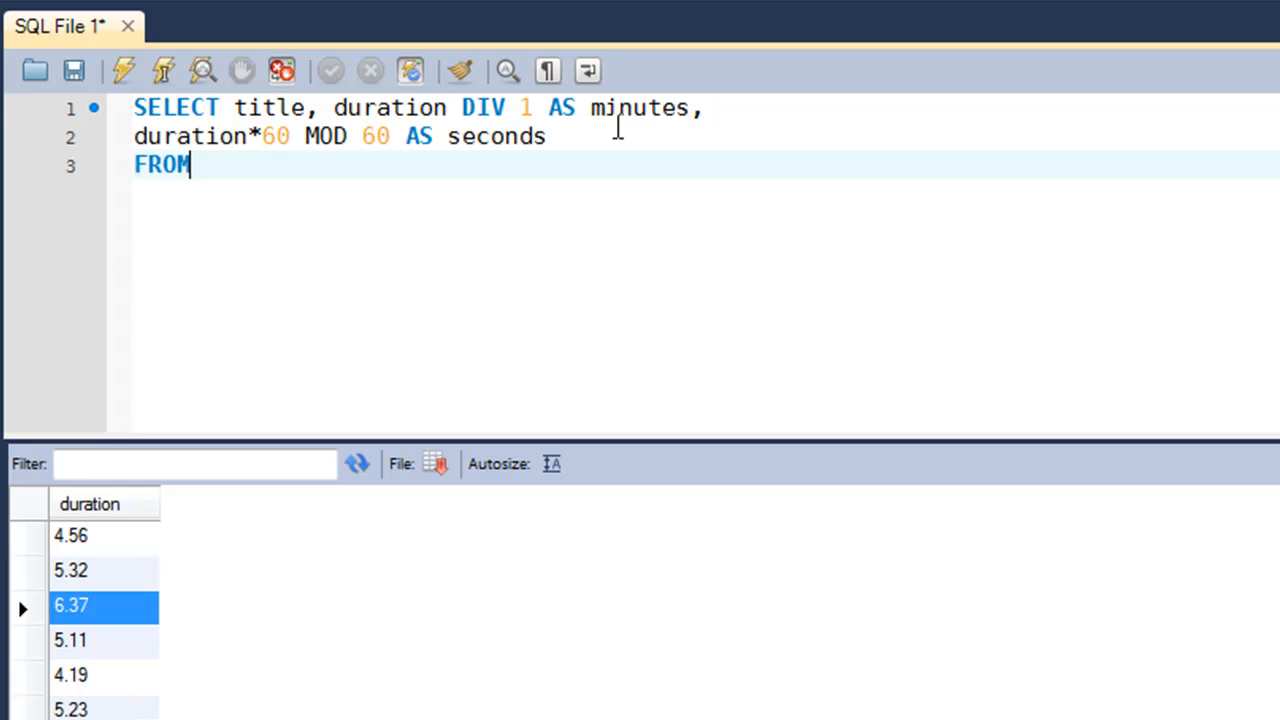
{"action": "type", "text": "tut"}
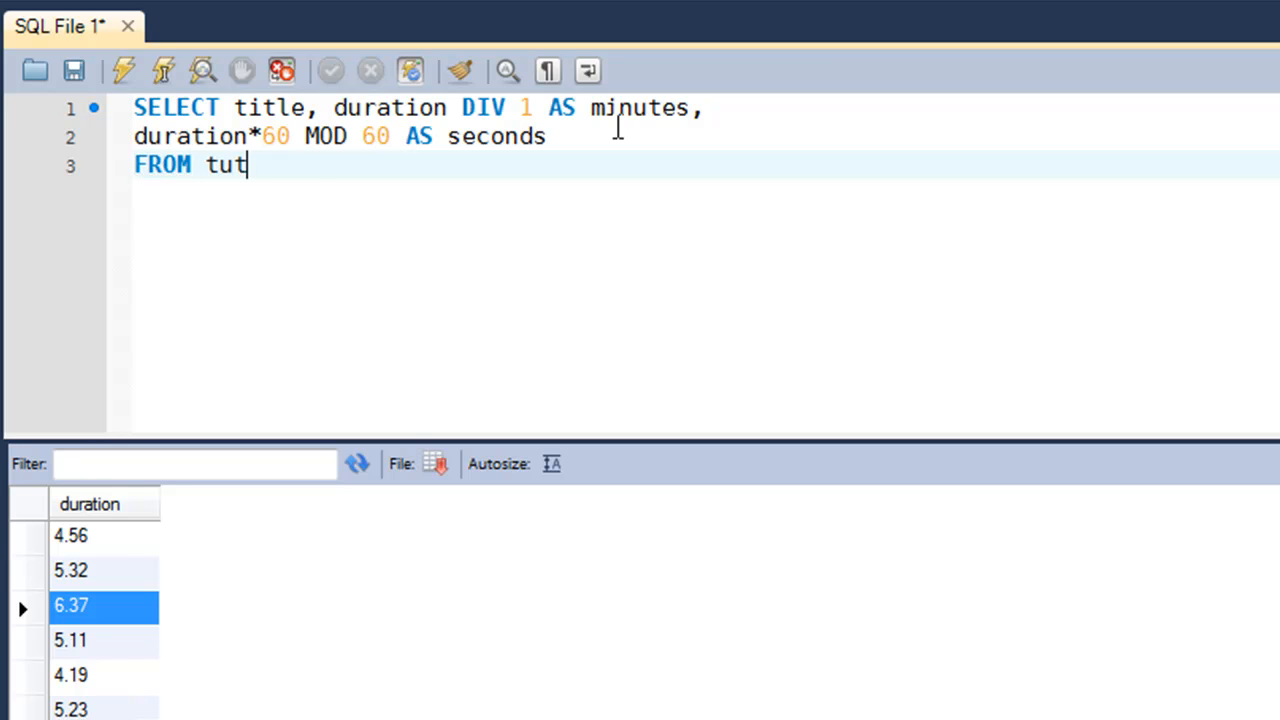
{"action": "type", "text": "orial;"}
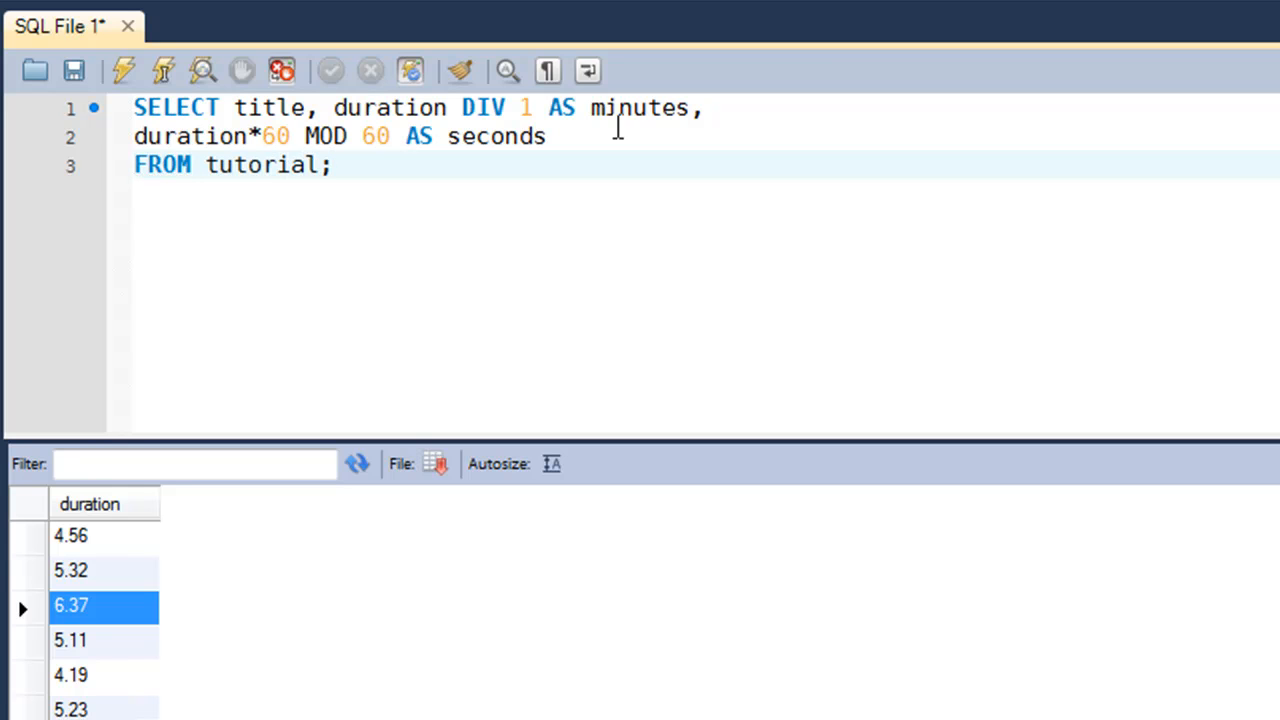
{"action": "left_click", "coordinate": [122, 70]}
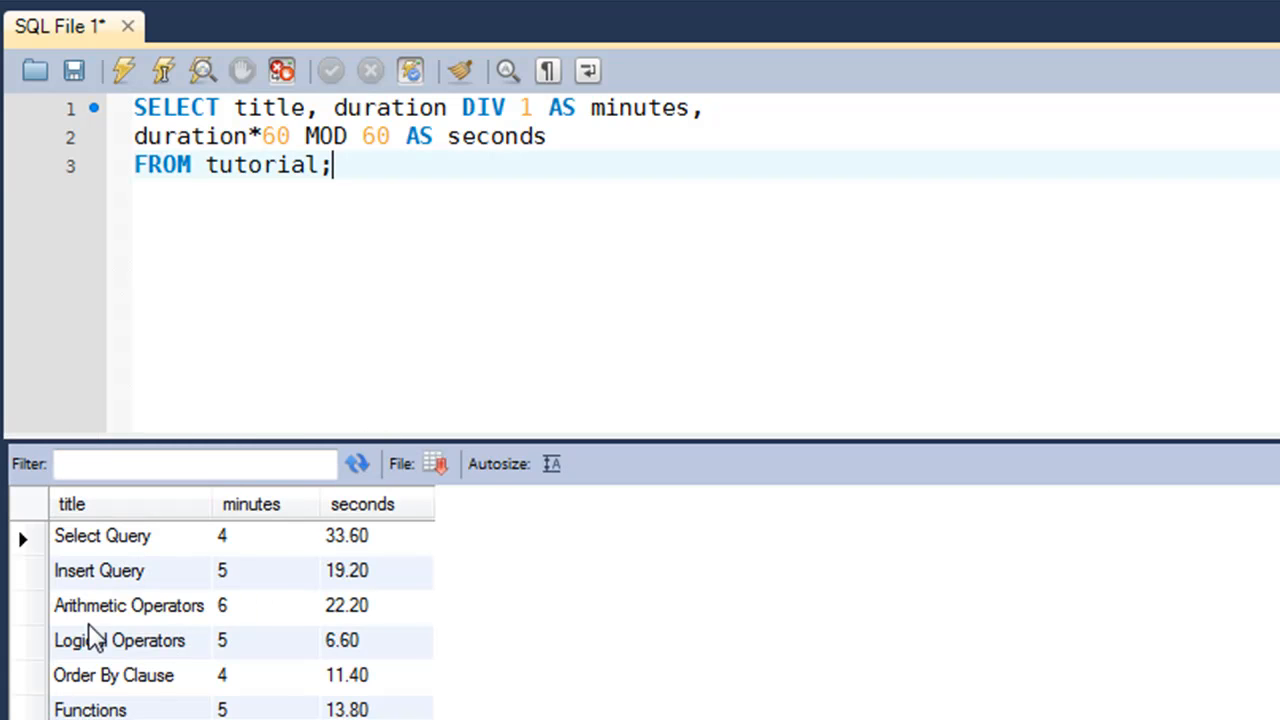
{"action": "left_click", "coordinate": [102, 536]}
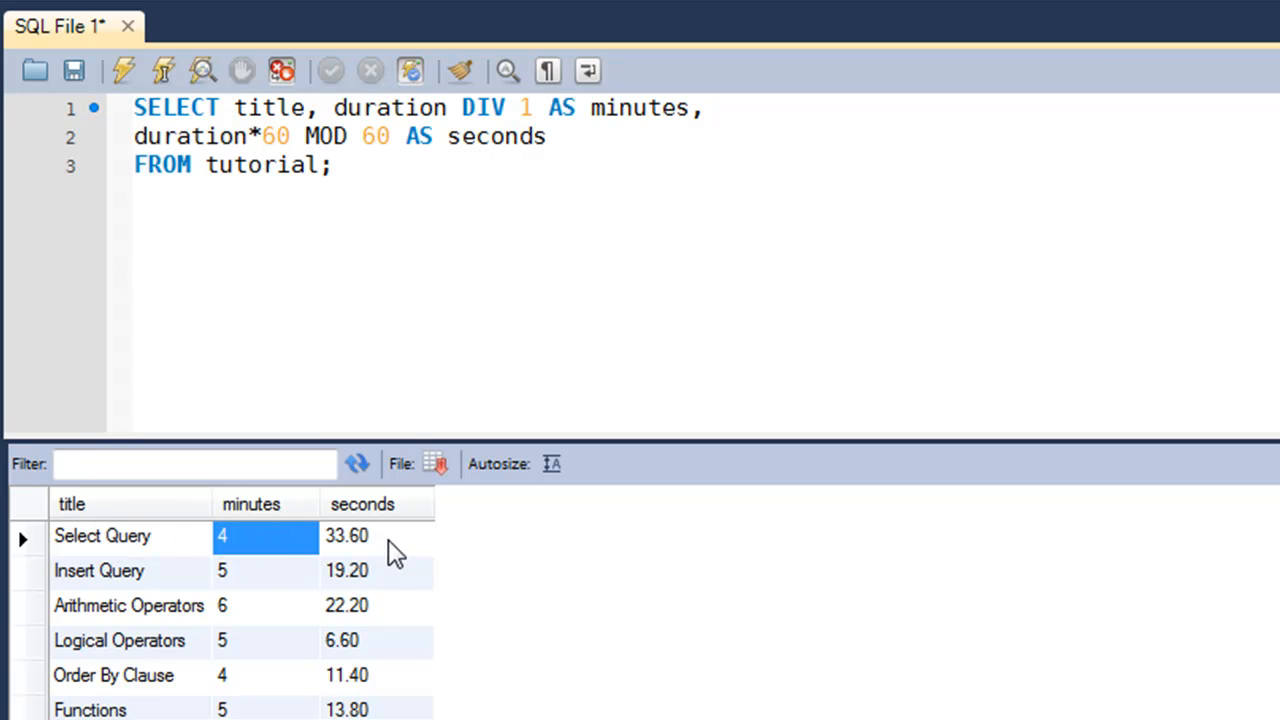
{"action": "left_click", "coordinate": [376, 536]}
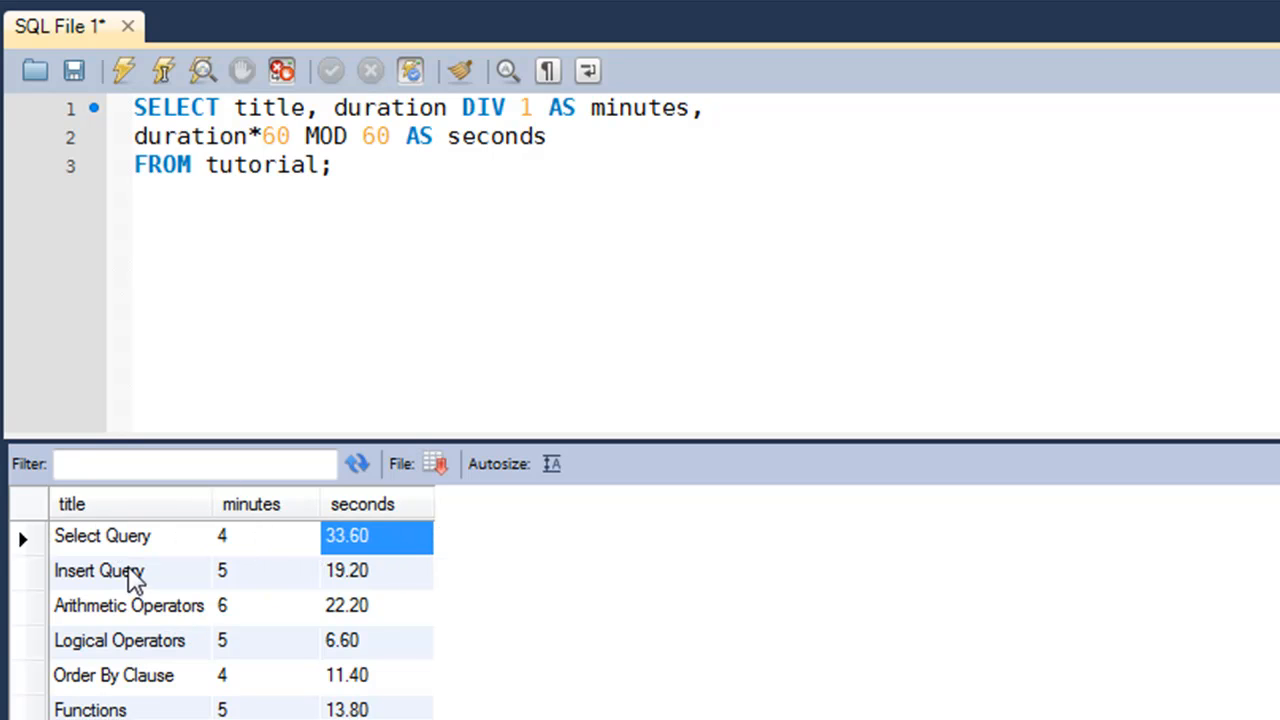
{"action": "left_click", "coordinate": [376, 570]}
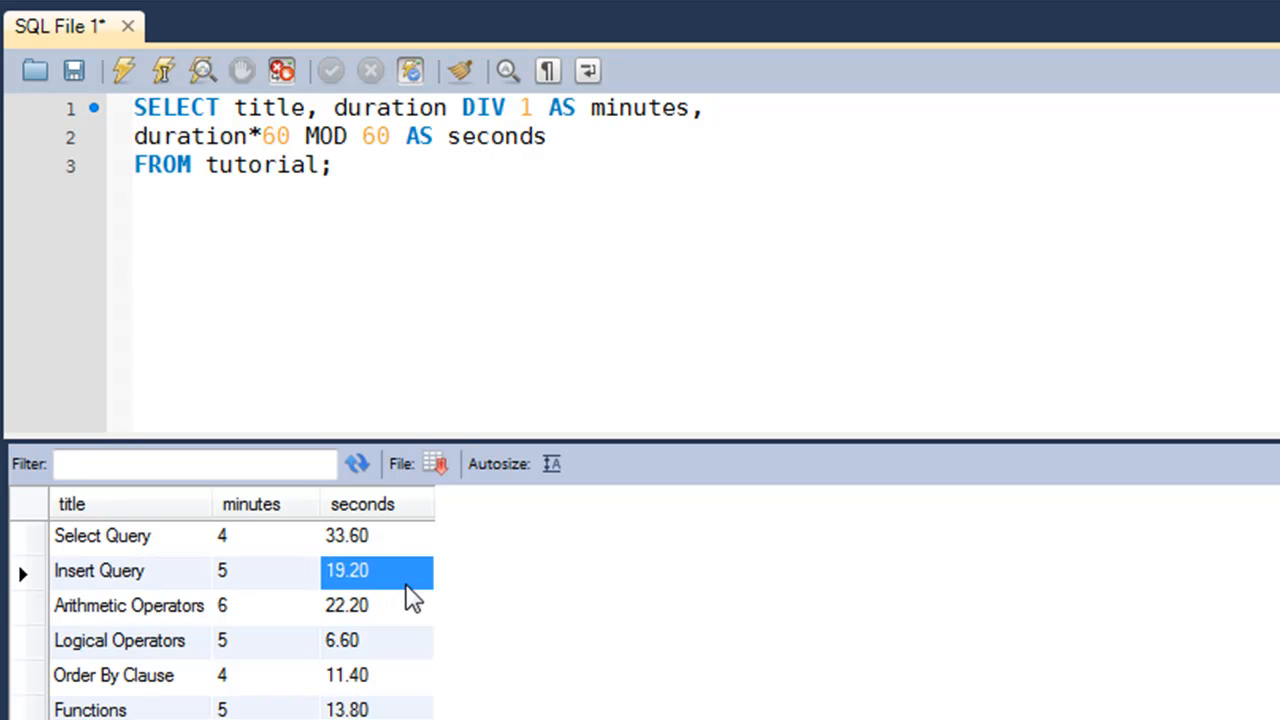
{"action": "mouse_move", "coordinate": [378, 708]}
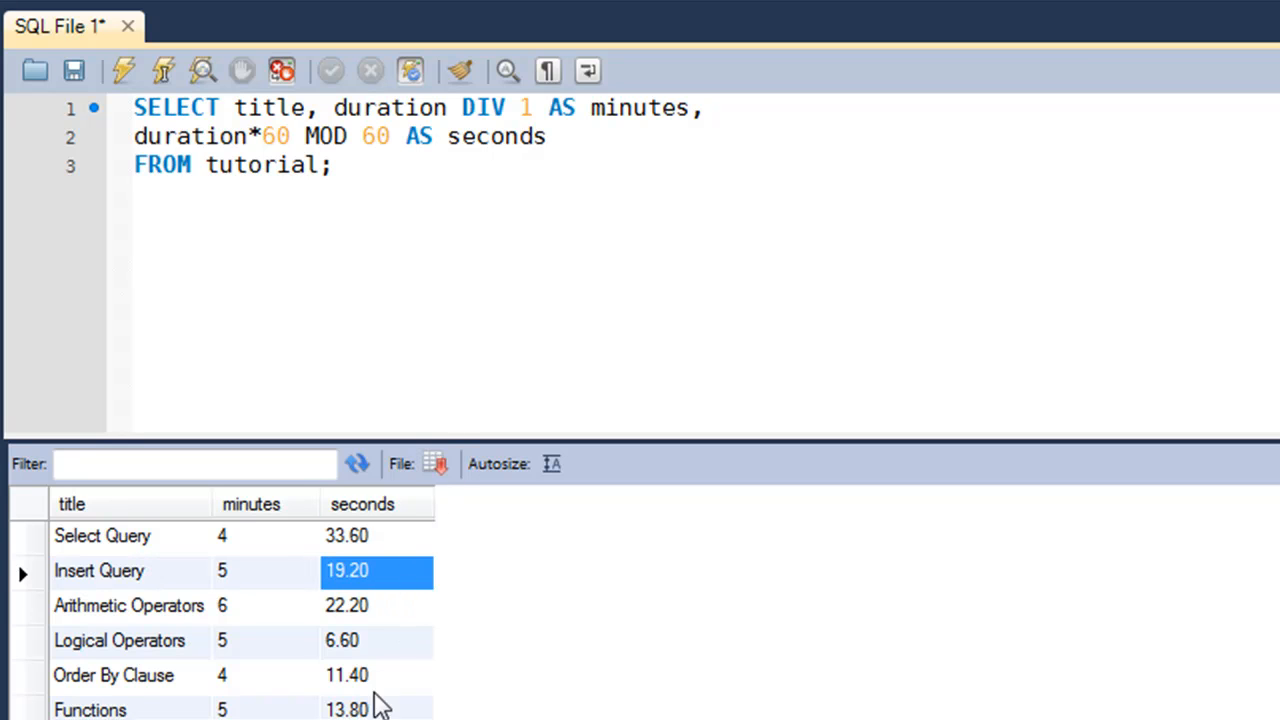
{"action": "mouse_move", "coordinate": [464, 420]}
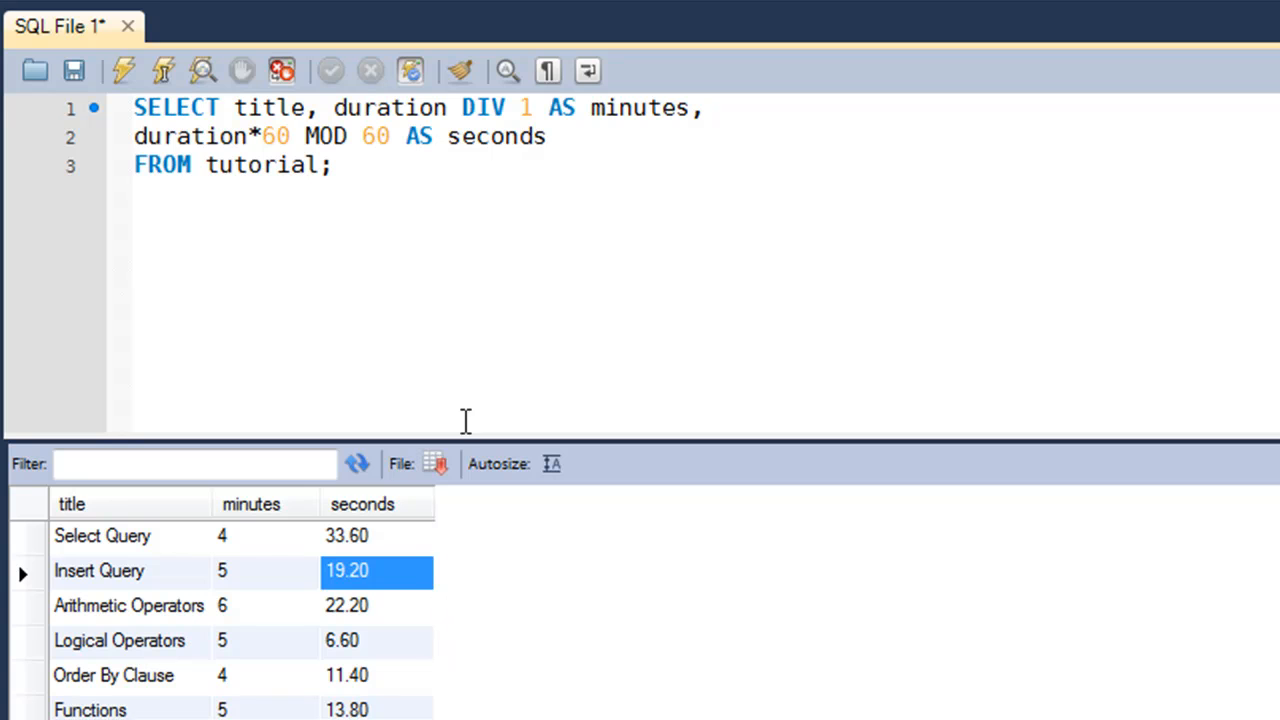
{"action": "left_click", "coordinate": [336, 164]}
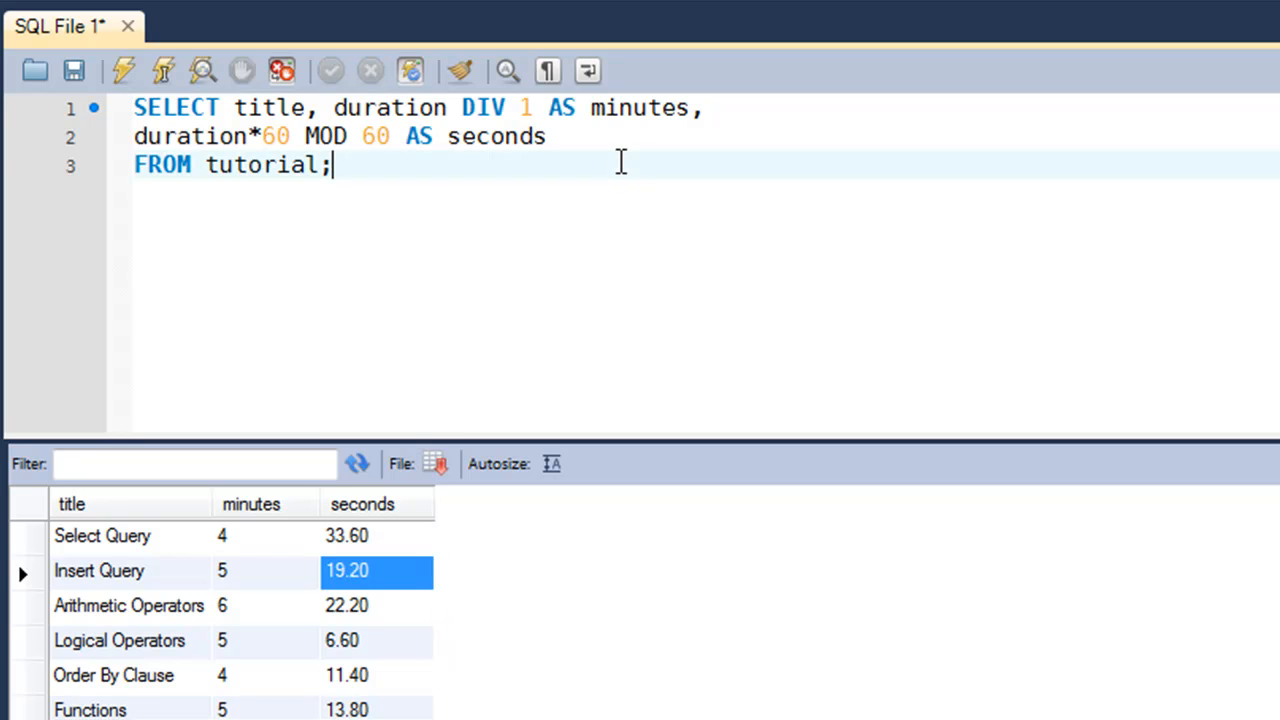
Wrap the seconds expression in ROUND( so seconds display as whole numbers like 34
{"action": "left_click", "coordinate": [136, 136]}
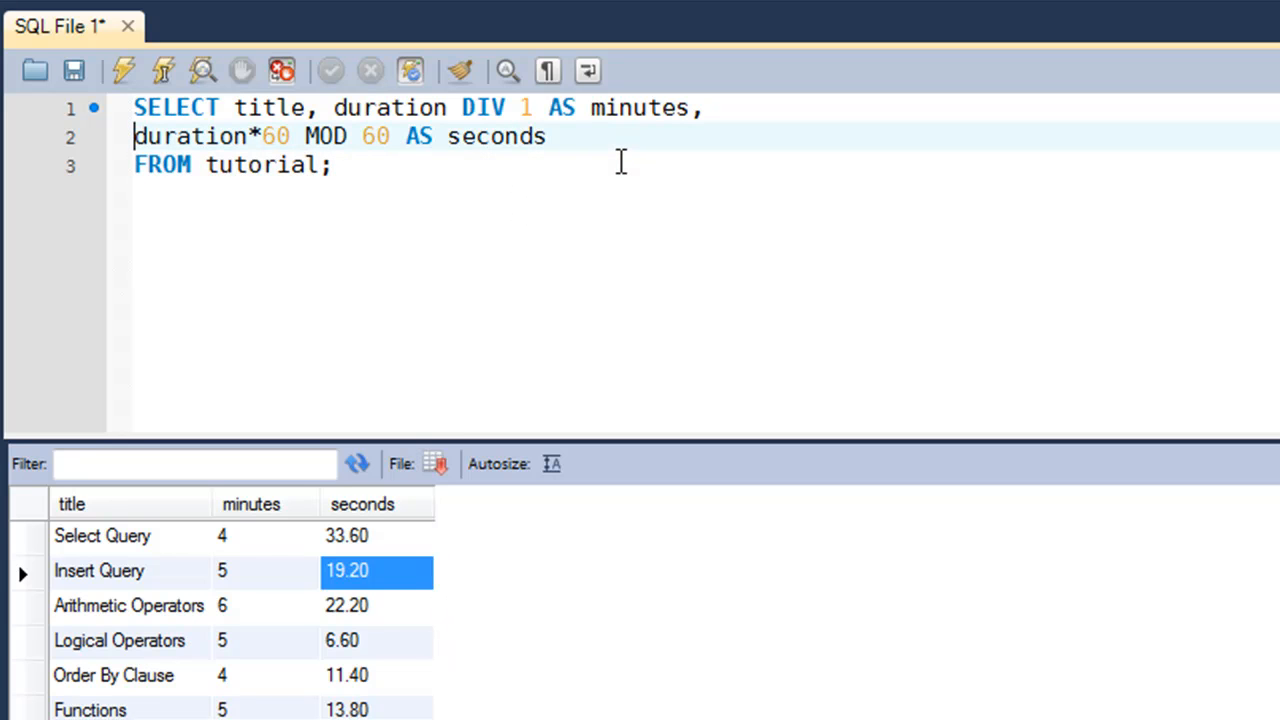
{"action": "type", "text": "ROUN"}
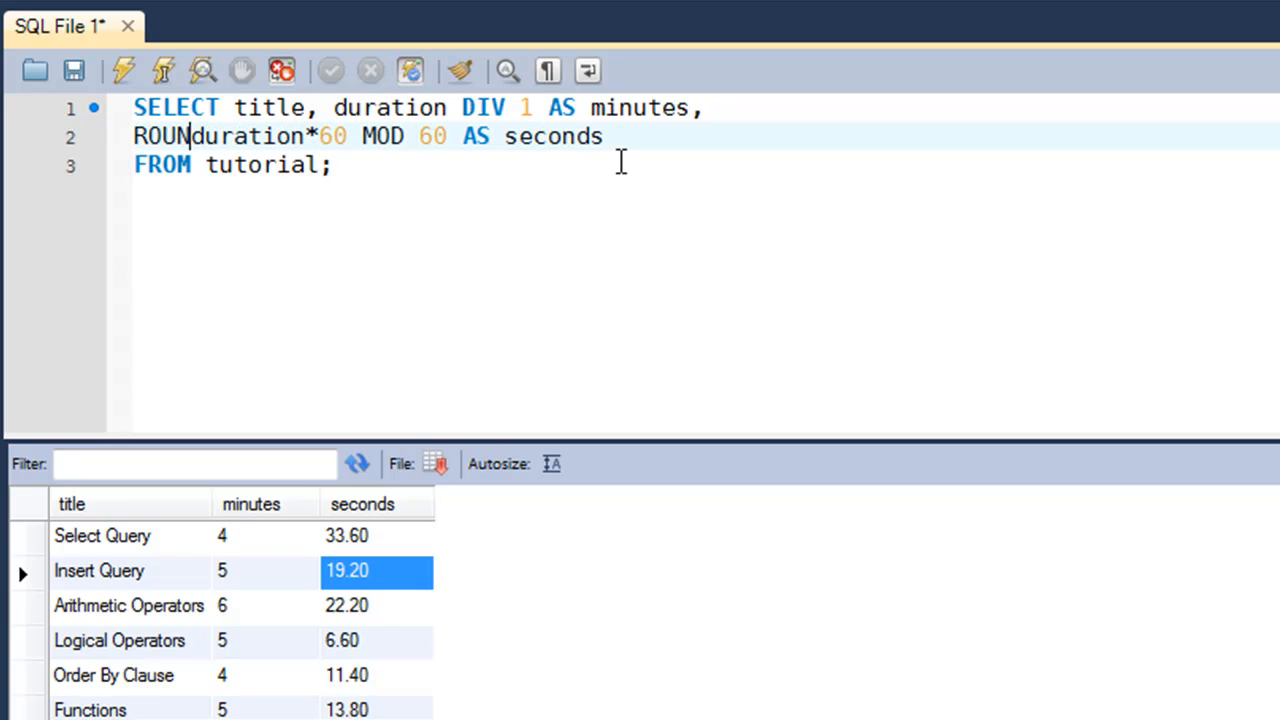
{"action": "type", "text": "D("}
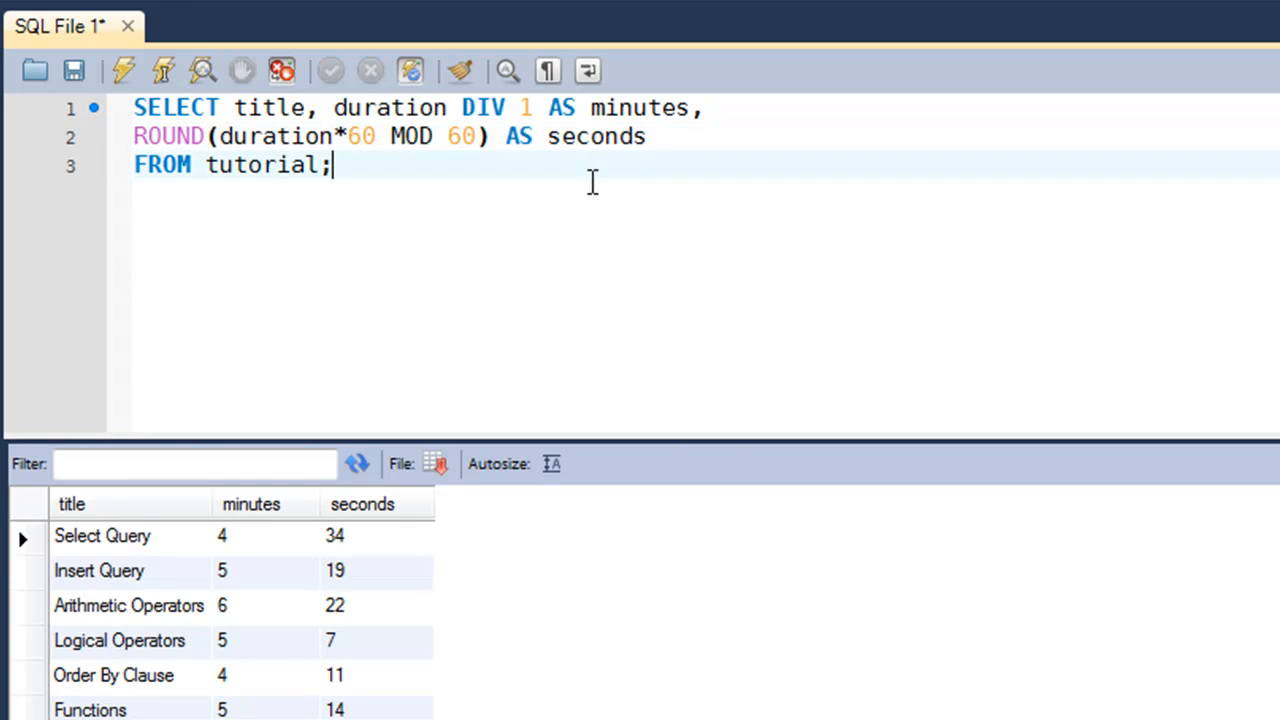
{"action": "mouse_move", "coordinate": [290, 550]}
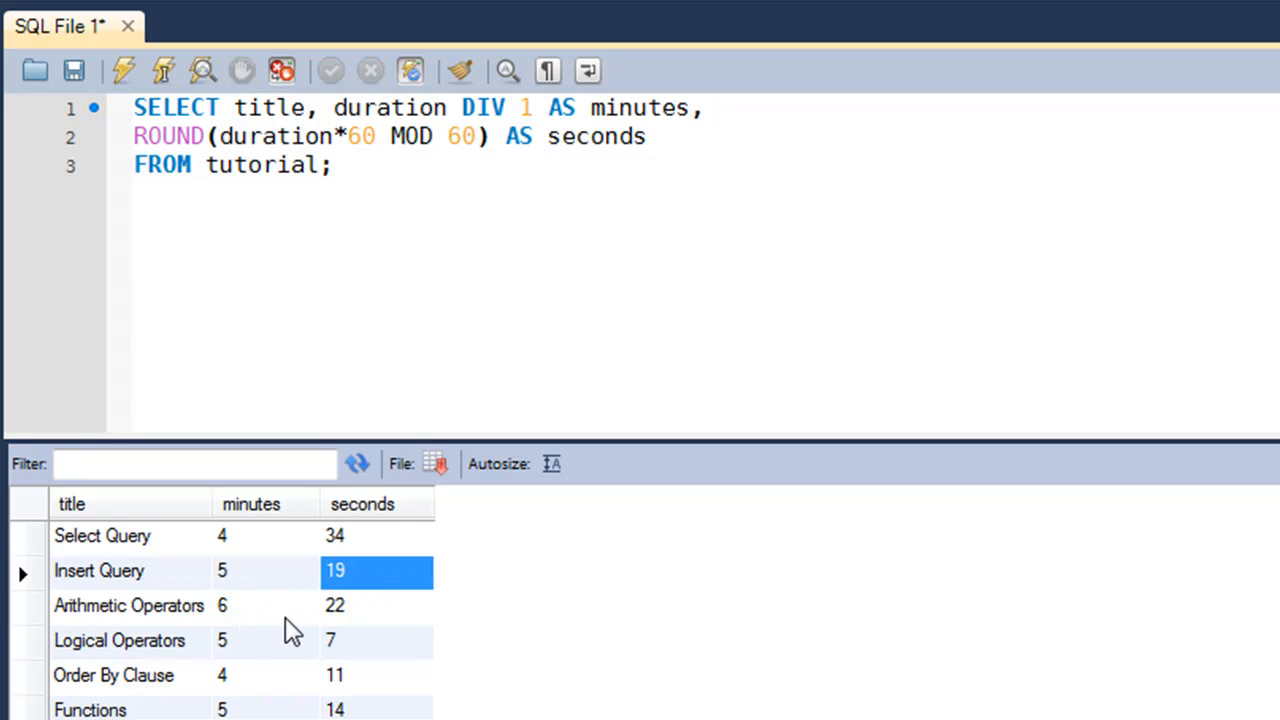
{"action": "left_click", "coordinate": [264, 604]}
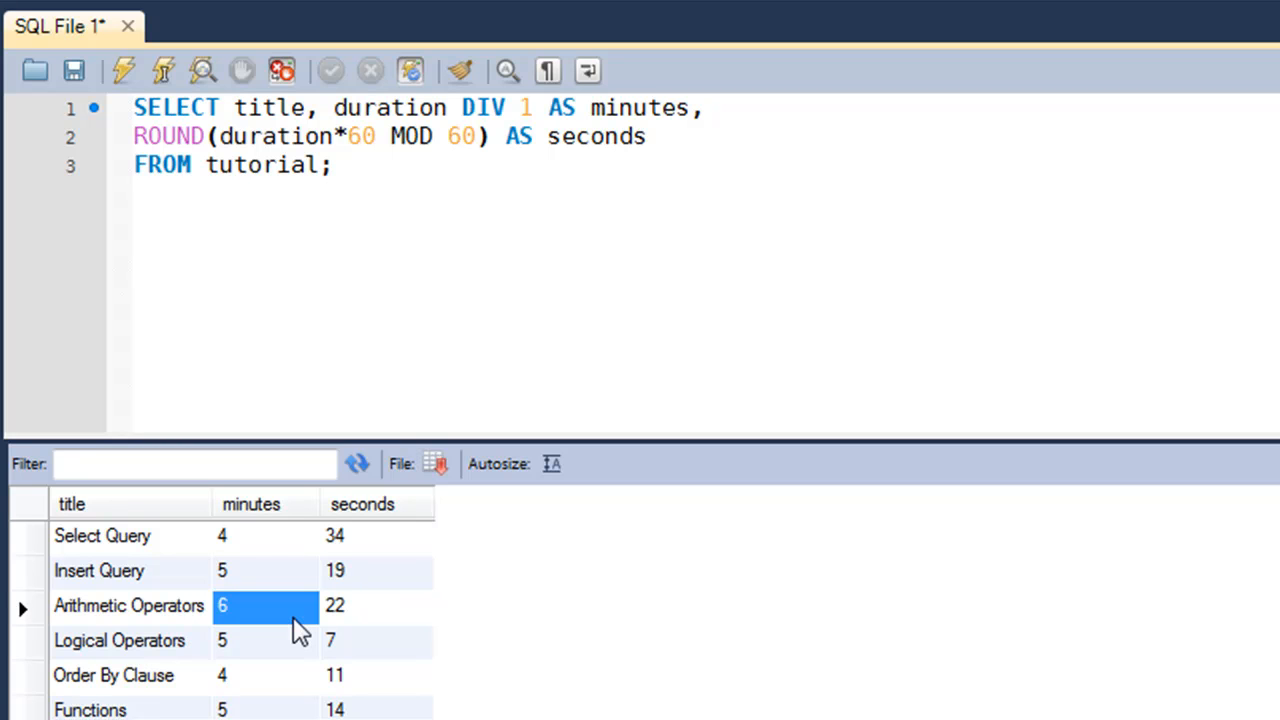
{"action": "mouse_move", "coordinate": [716, 344]}
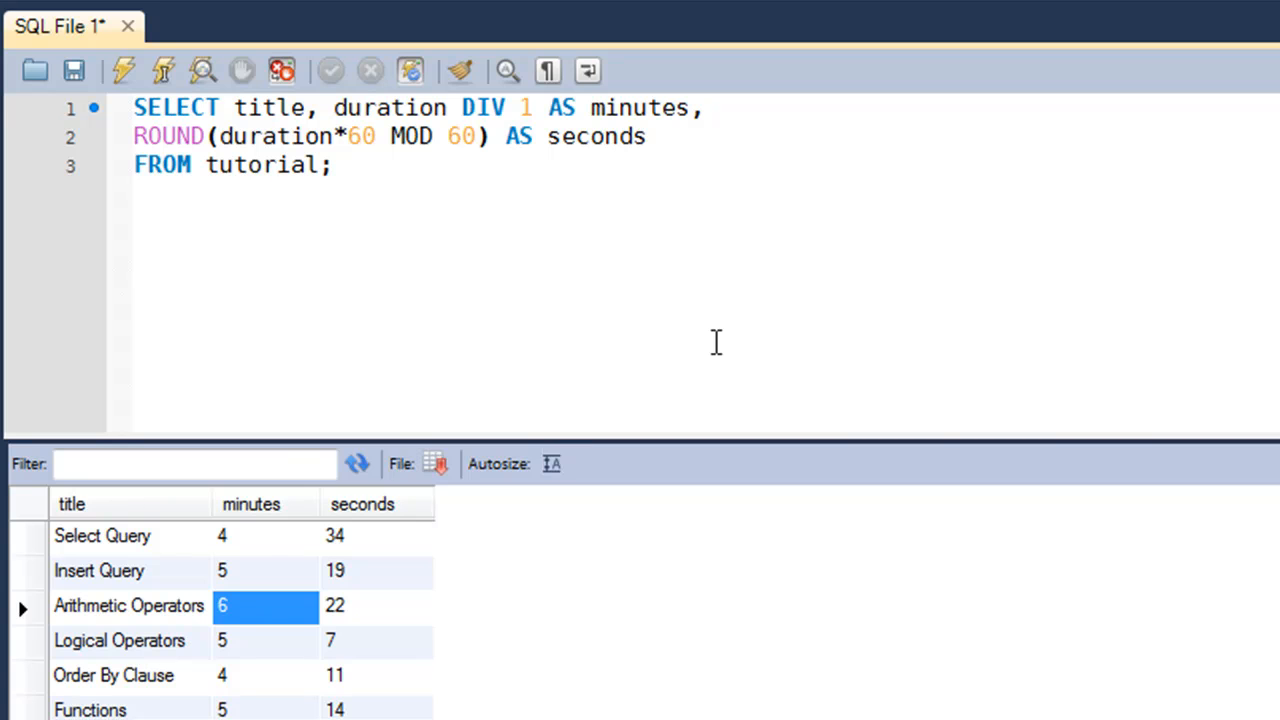